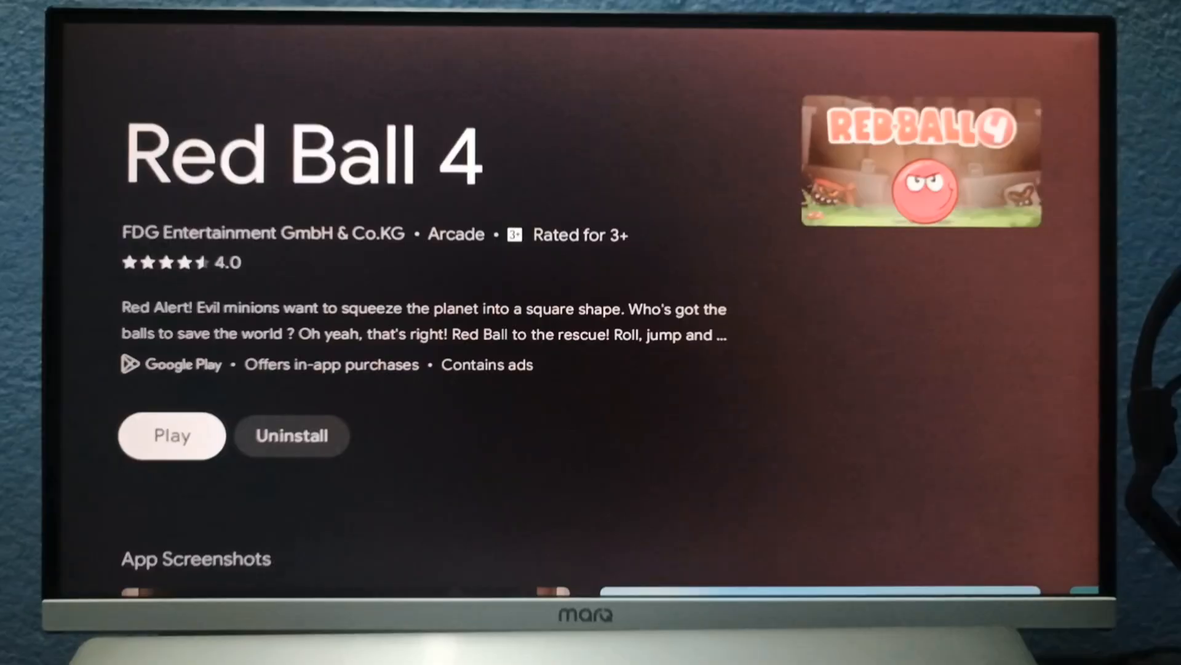
Step: Leave the installed Red Ball 4 store page for the Windows PC desktop
left_click(172, 435)
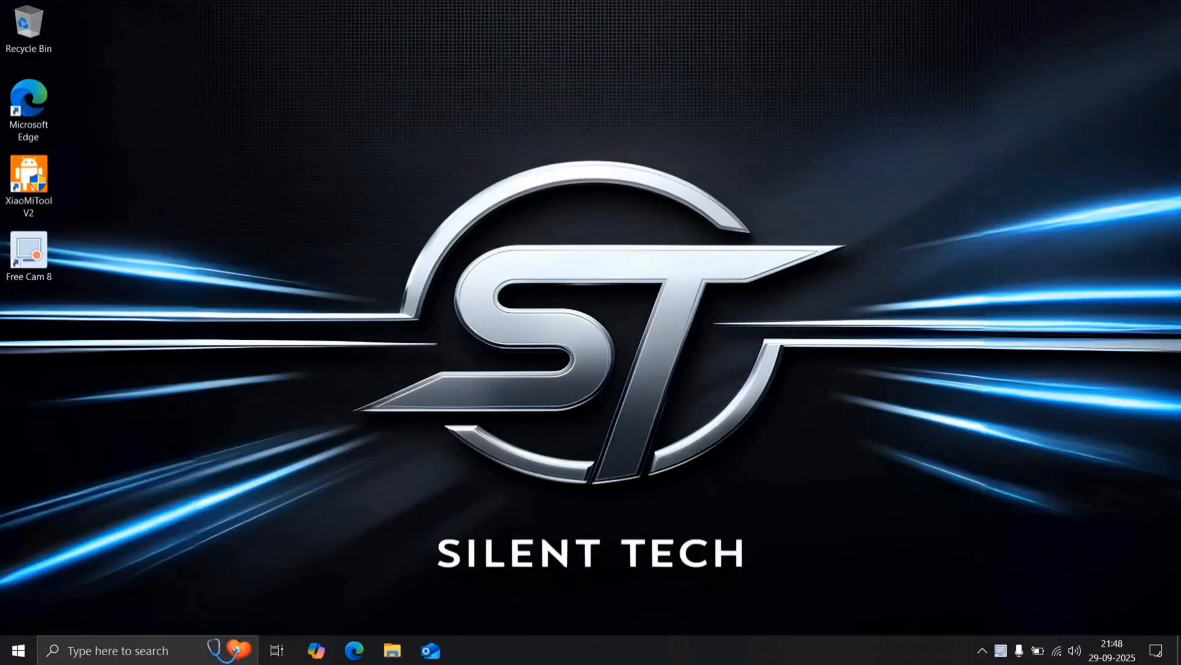
mouse_move(666, 467)
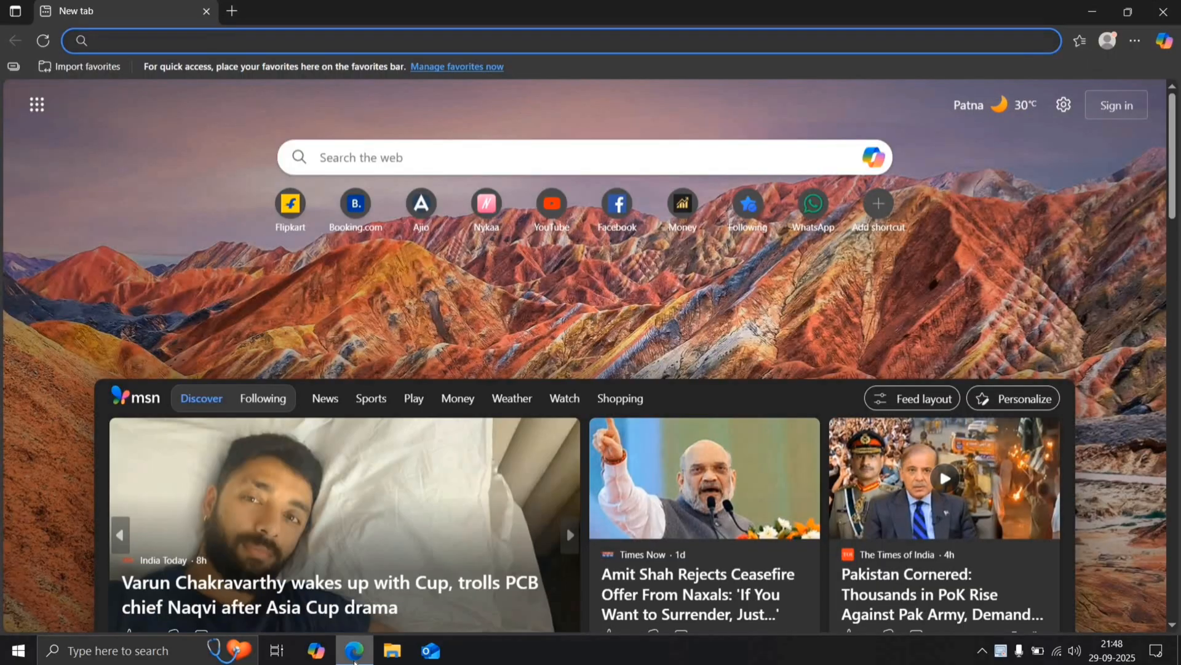
Step: Search 'partition tool wizard' and download the Free Edition (pw-free-online.exe) from partitionwizard.com
type("partition tool wizard")
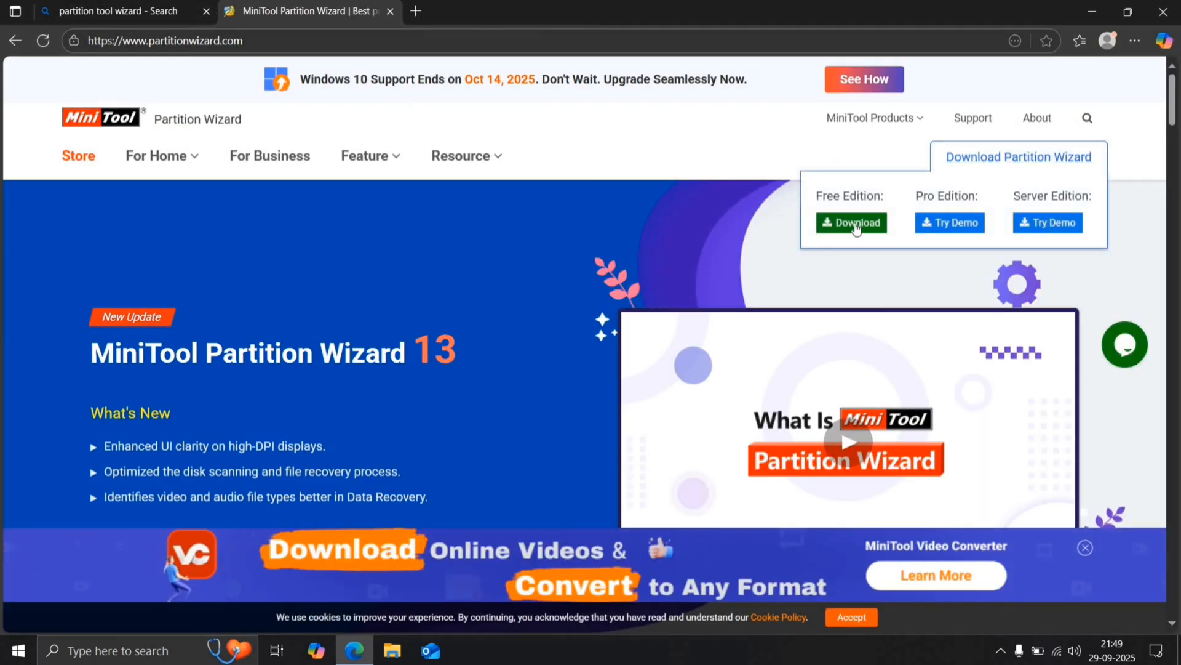
left_click(851, 222)
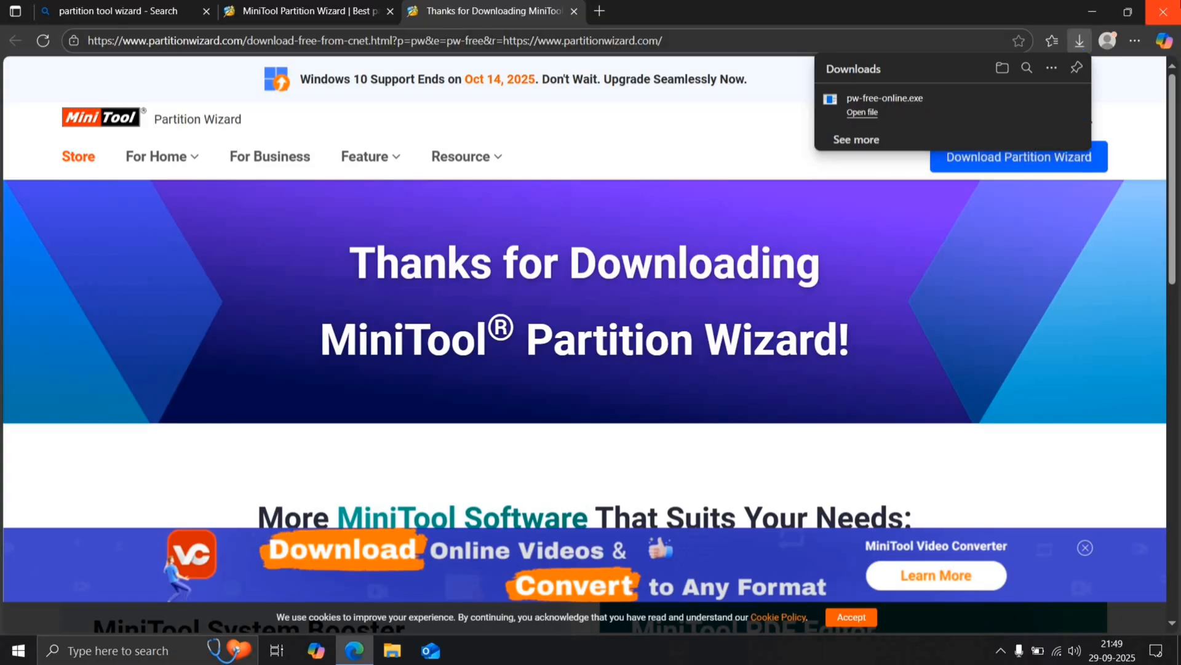
Step: Run pw-free-online as administrator and install the free edition, opting out of the Experience Program
left_click(391, 650)
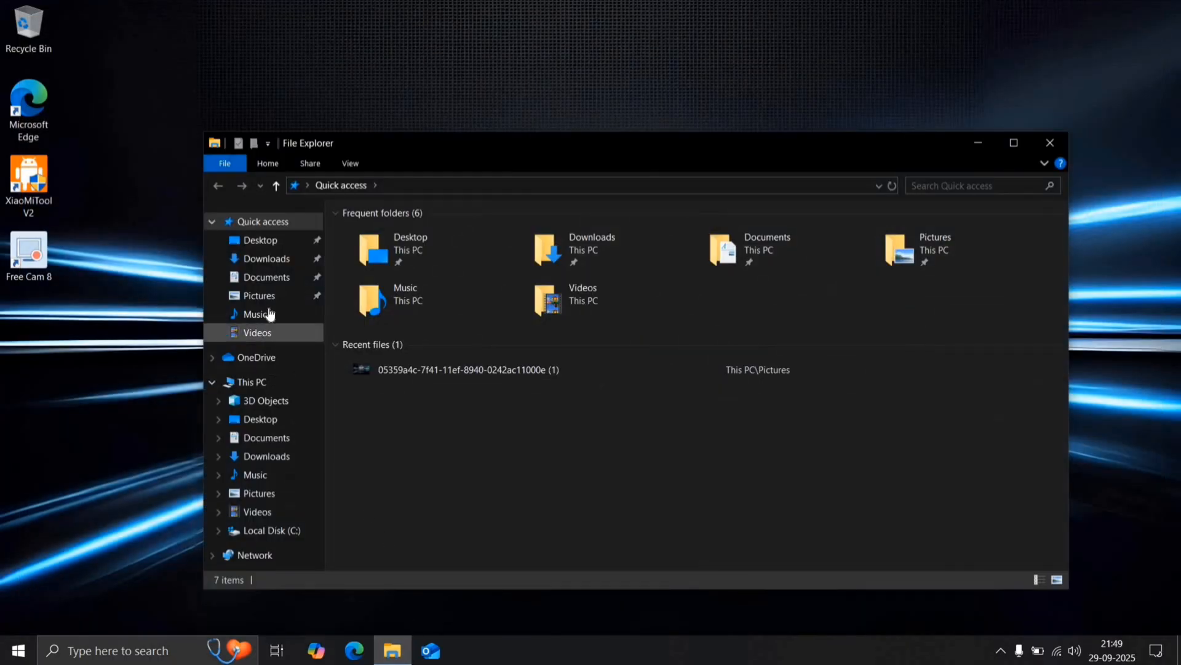
left_click(268, 258)
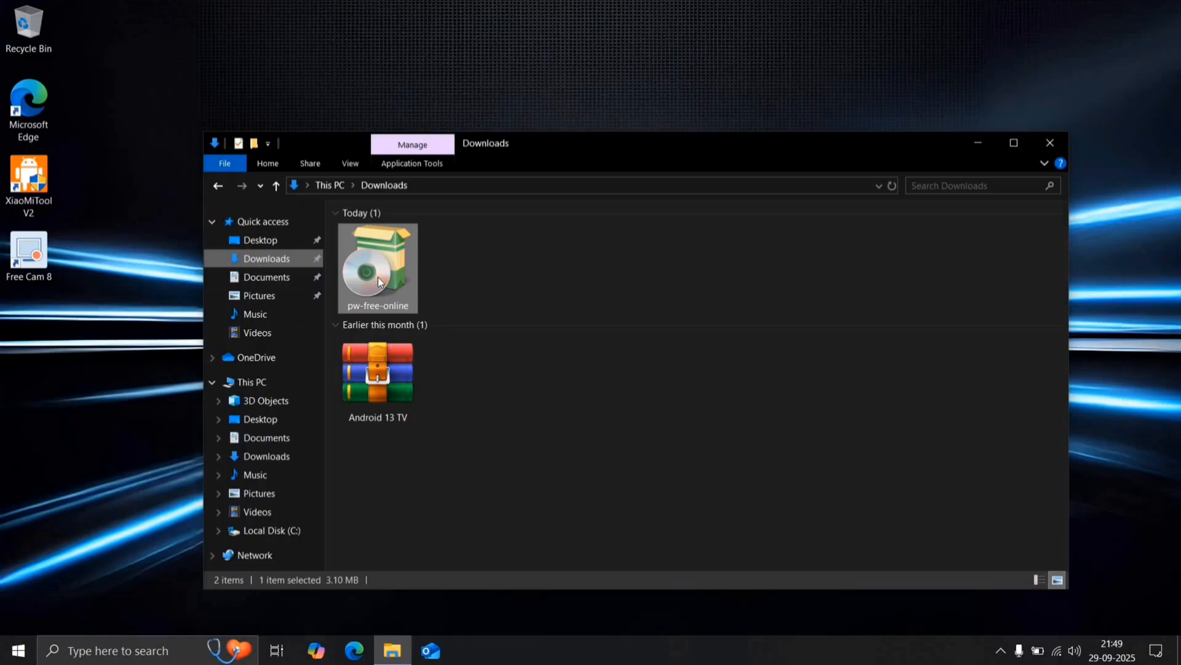
right_click(377, 268)
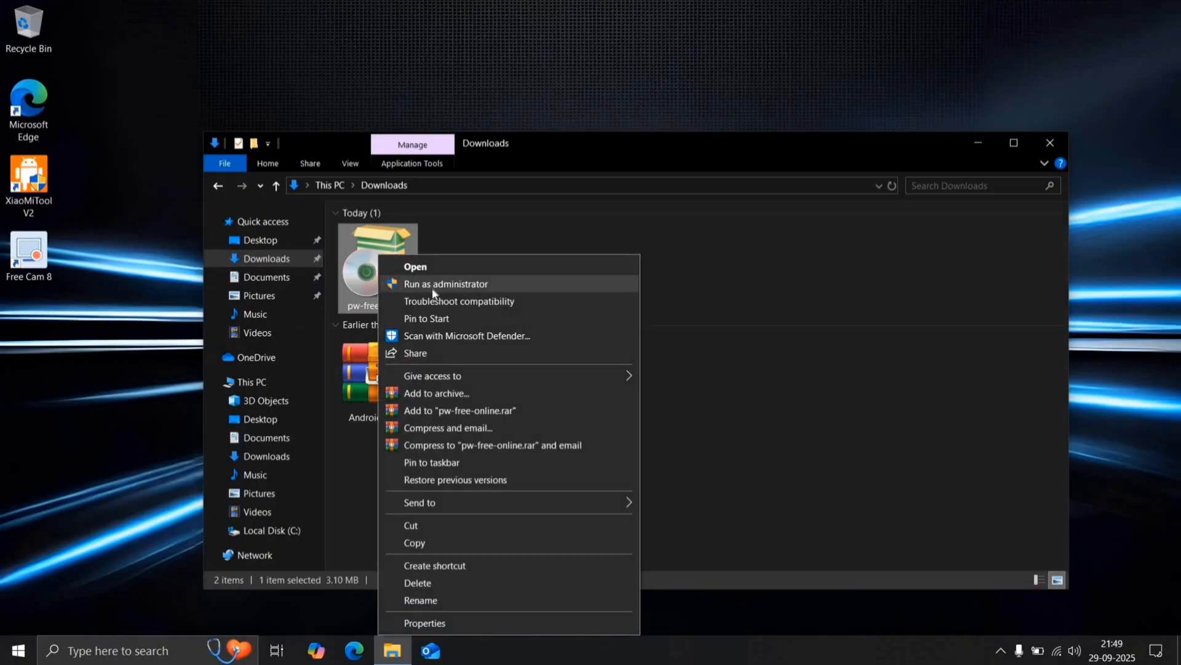
left_click(445, 283)
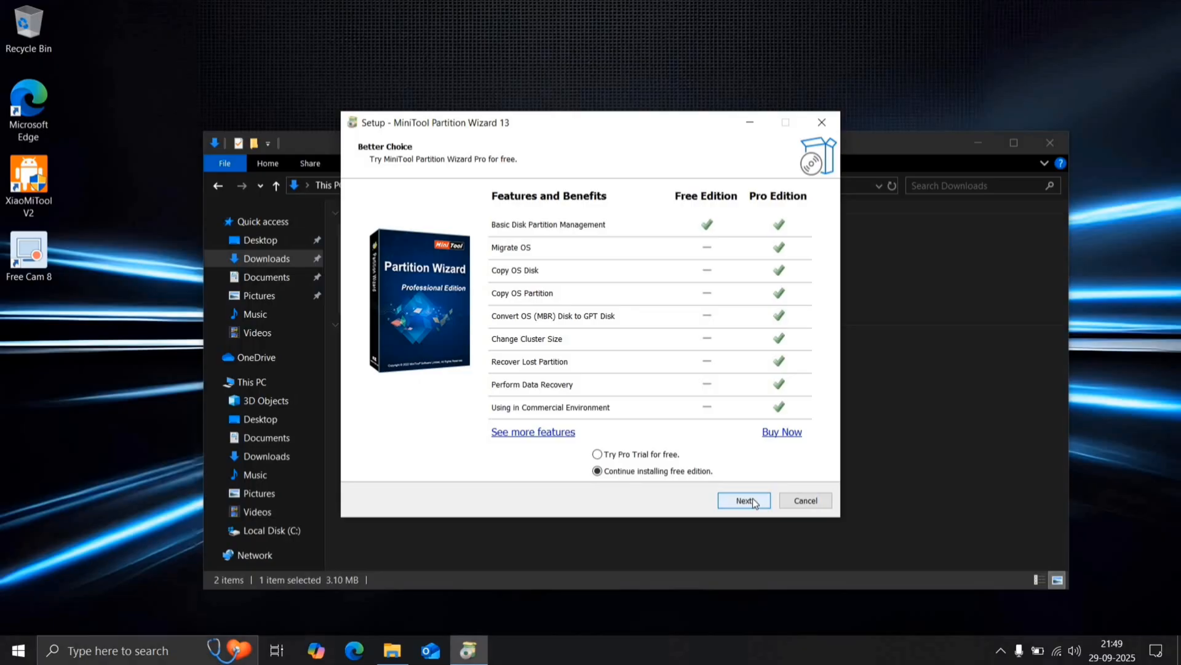
left_click(743, 500)
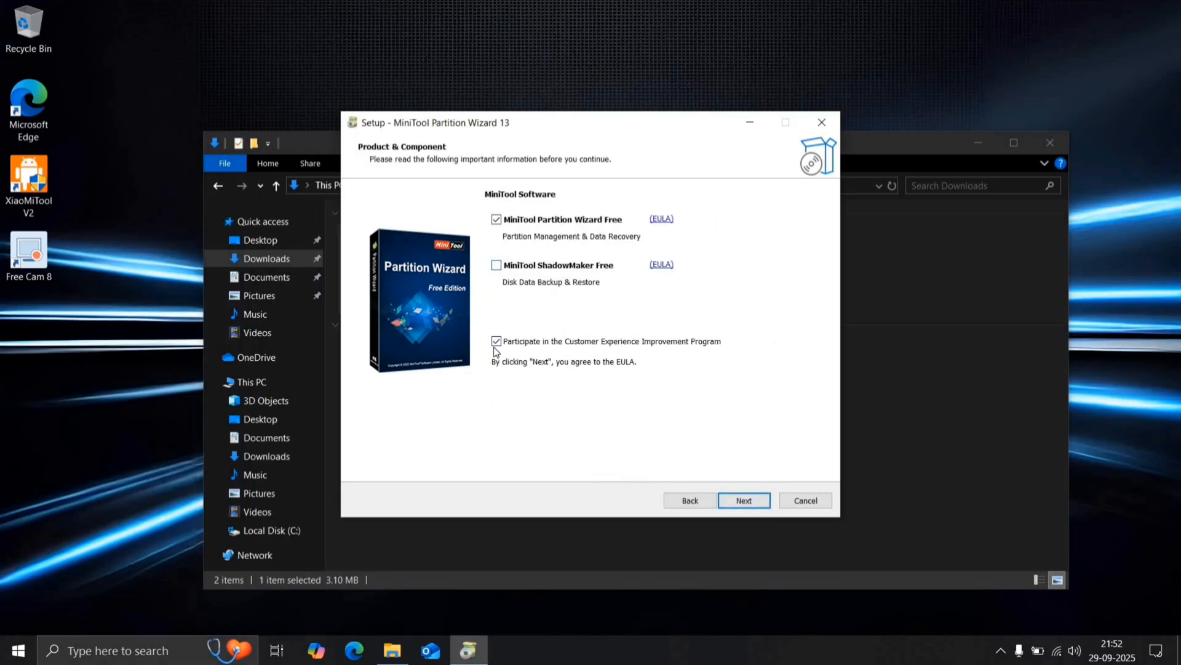
left_click(496, 341)
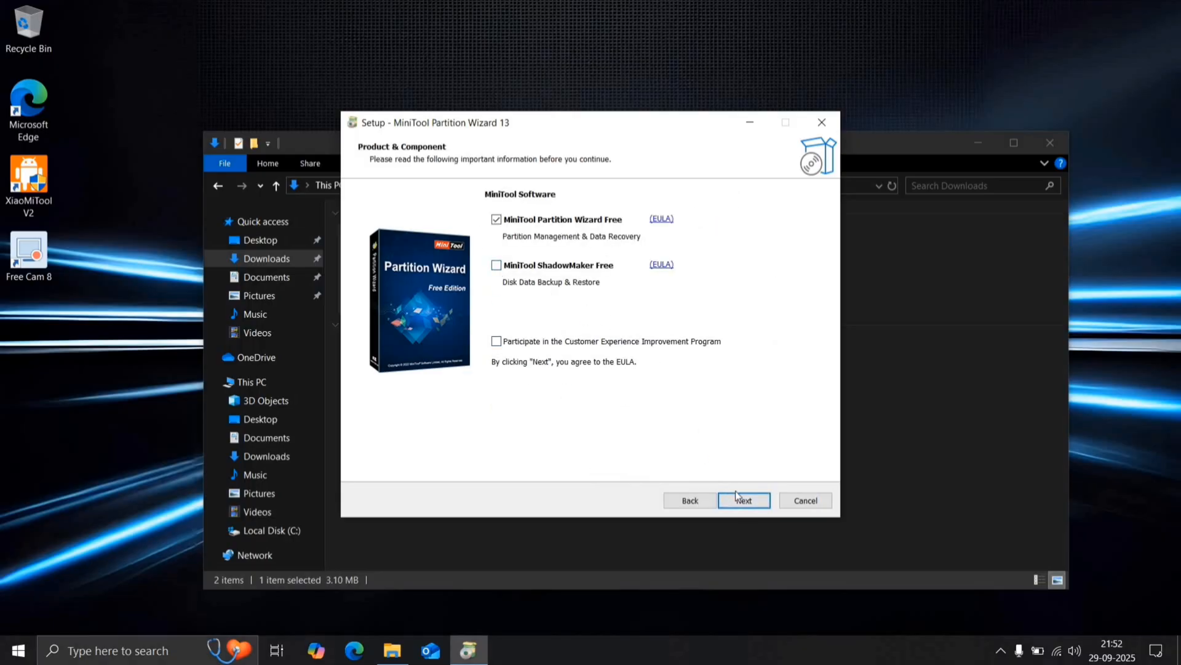
left_click(743, 500)
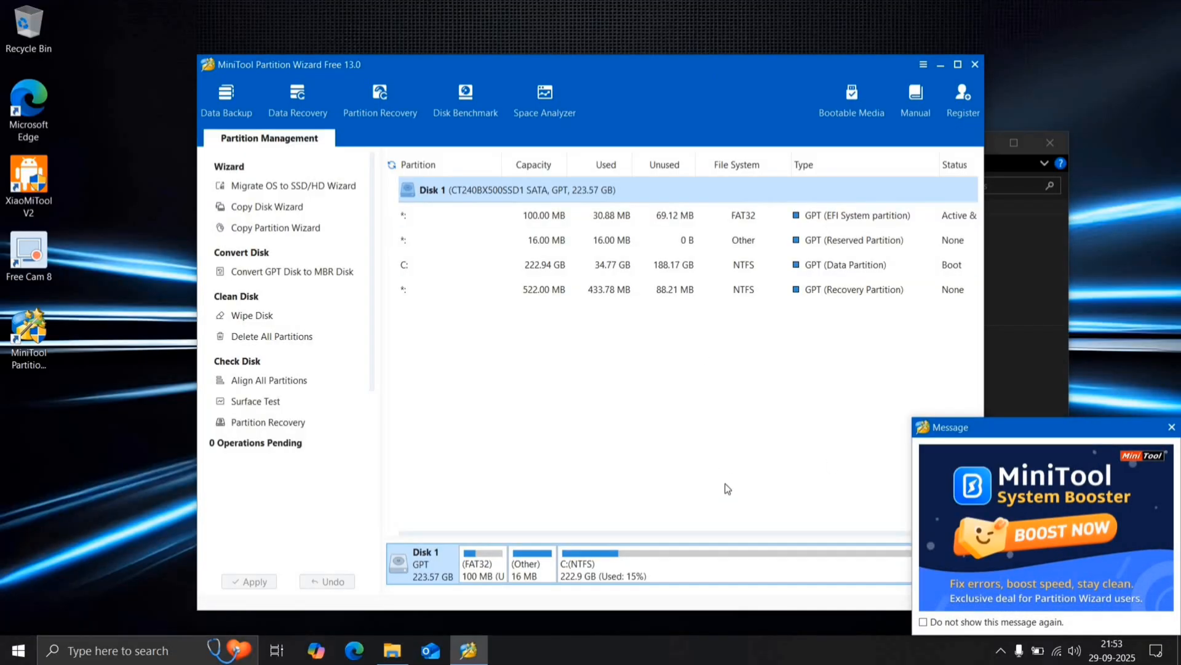
Step: Dismiss the promo and delete the D: SILENT TECH partition, leaving 28.64 GB unallocated
left_click(1172, 427)
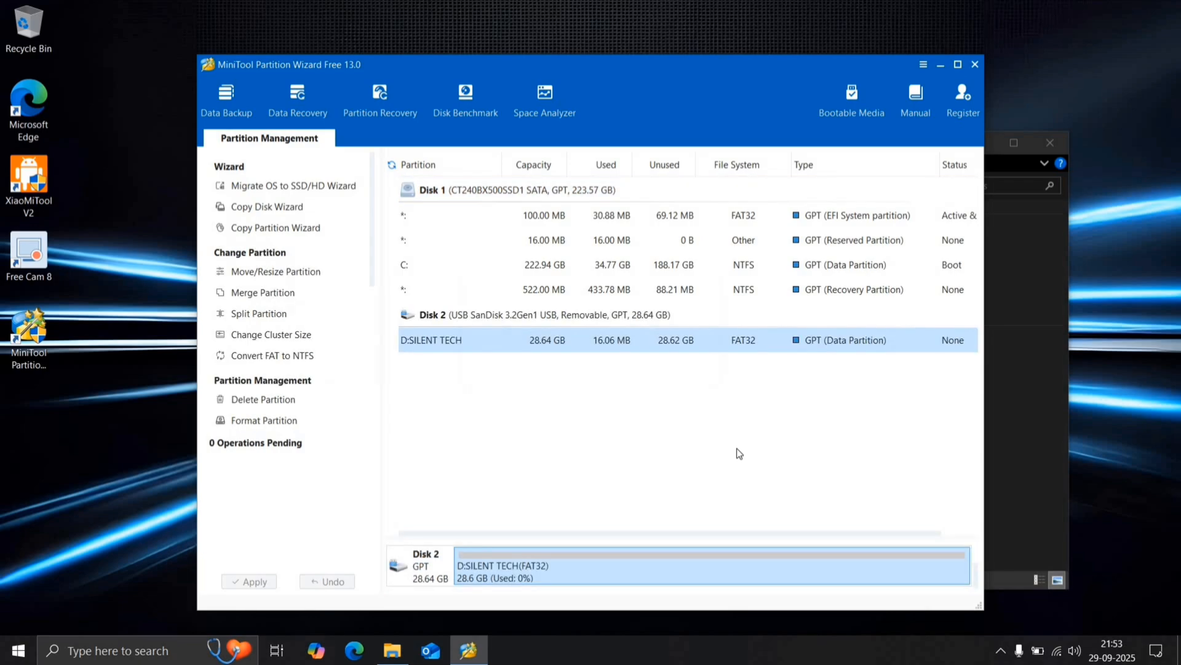
mouse_move(496, 342)
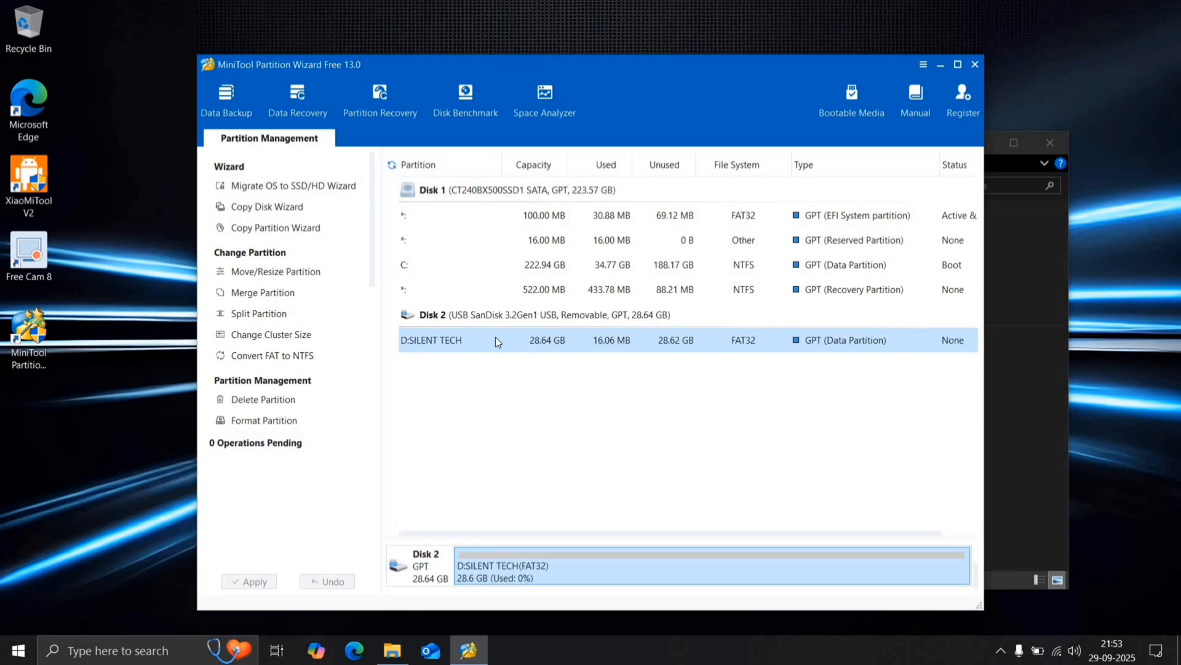
right_click(430, 340)
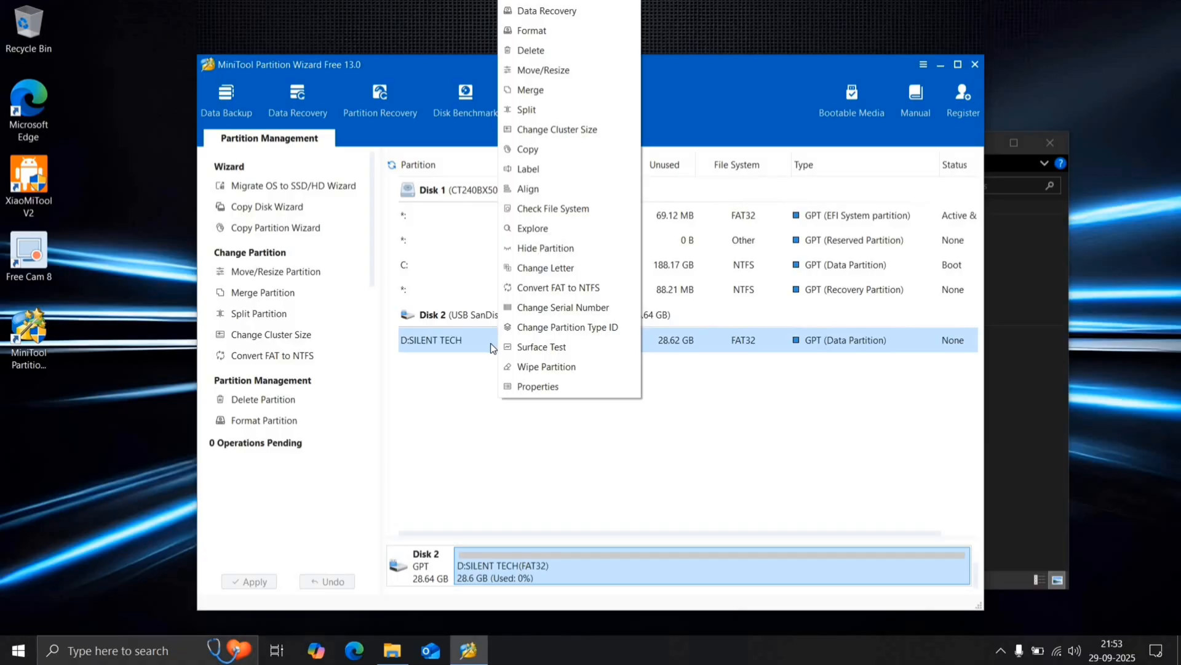
left_click(530, 49)
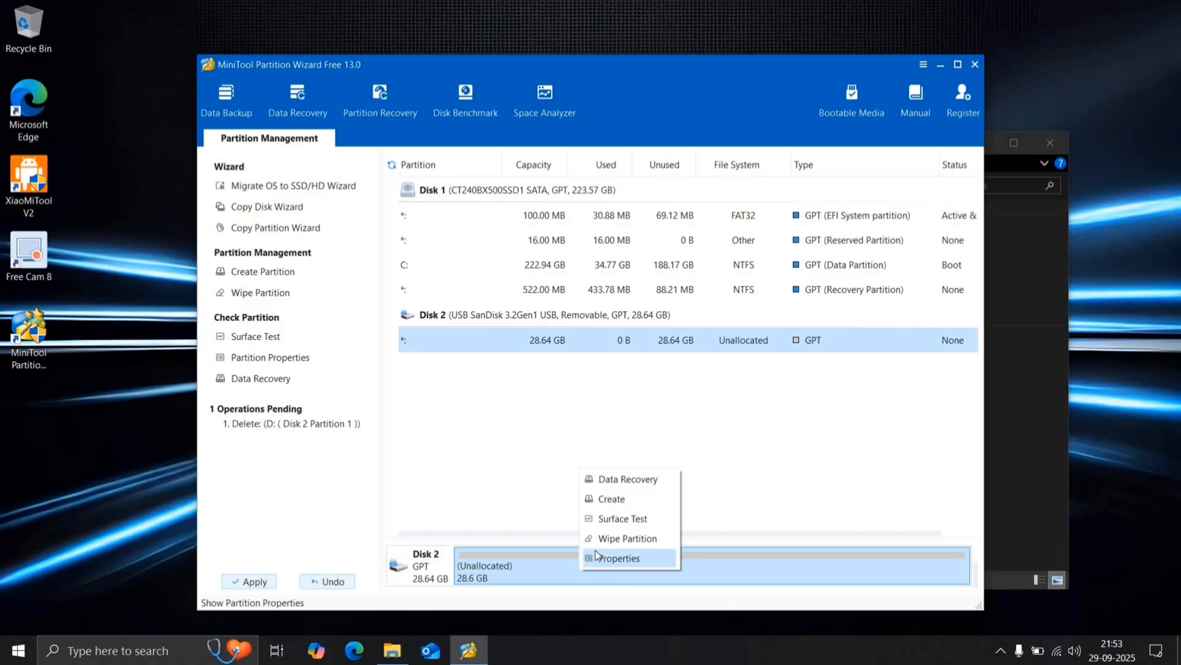
left_click(609, 498)
type("500")
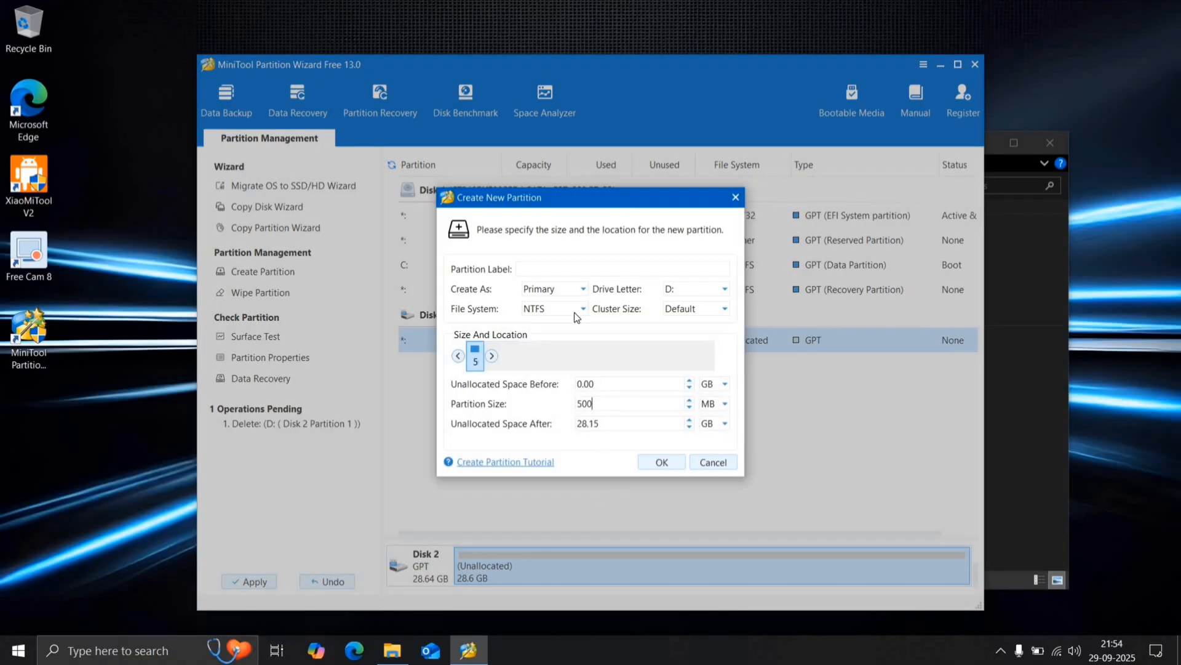
Step: Create a 500 MB FAT32 partition labelled 'Boot' and accept the warning
left_click(582, 308)
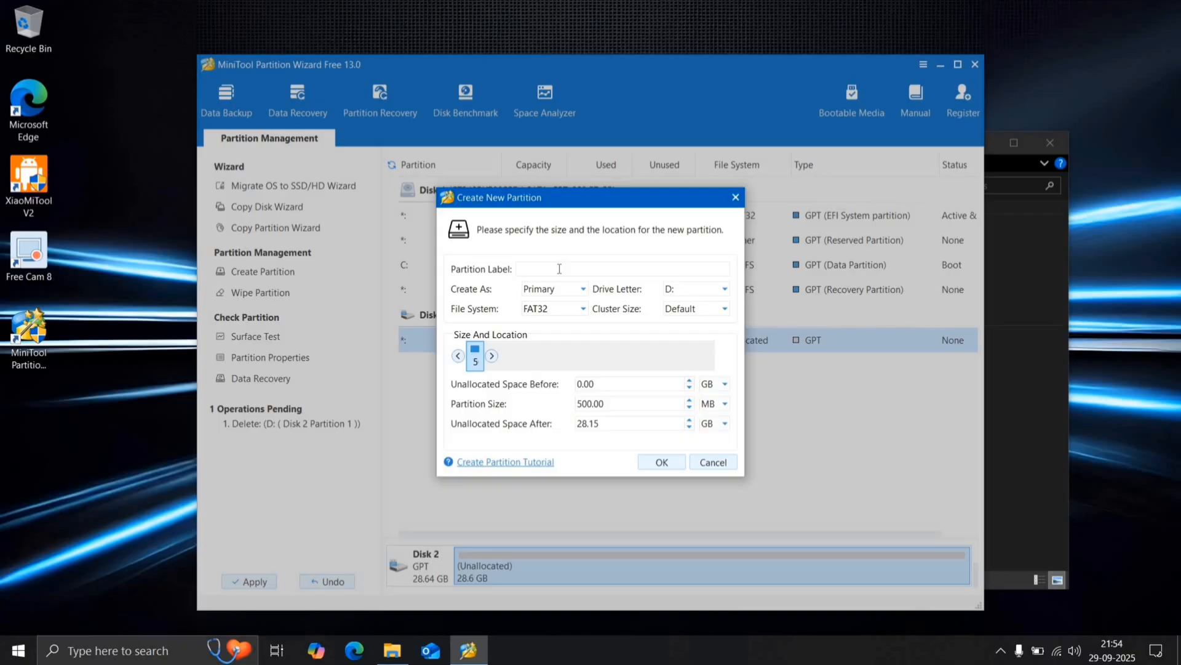
type("Boot")
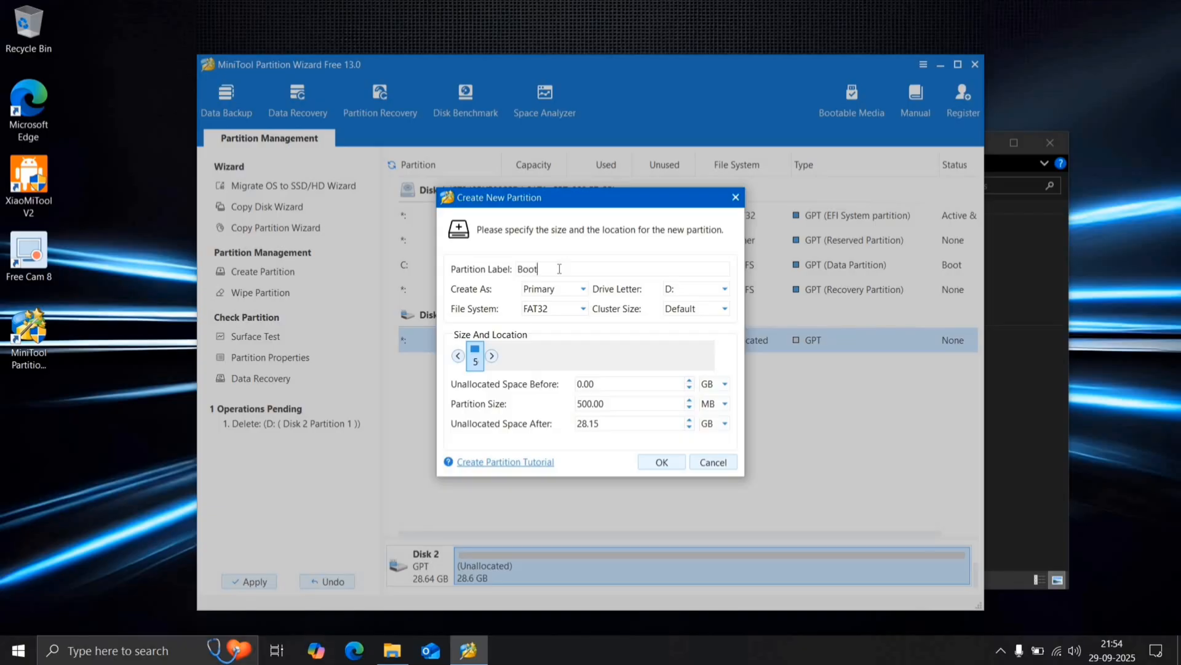
left_click(659, 461)
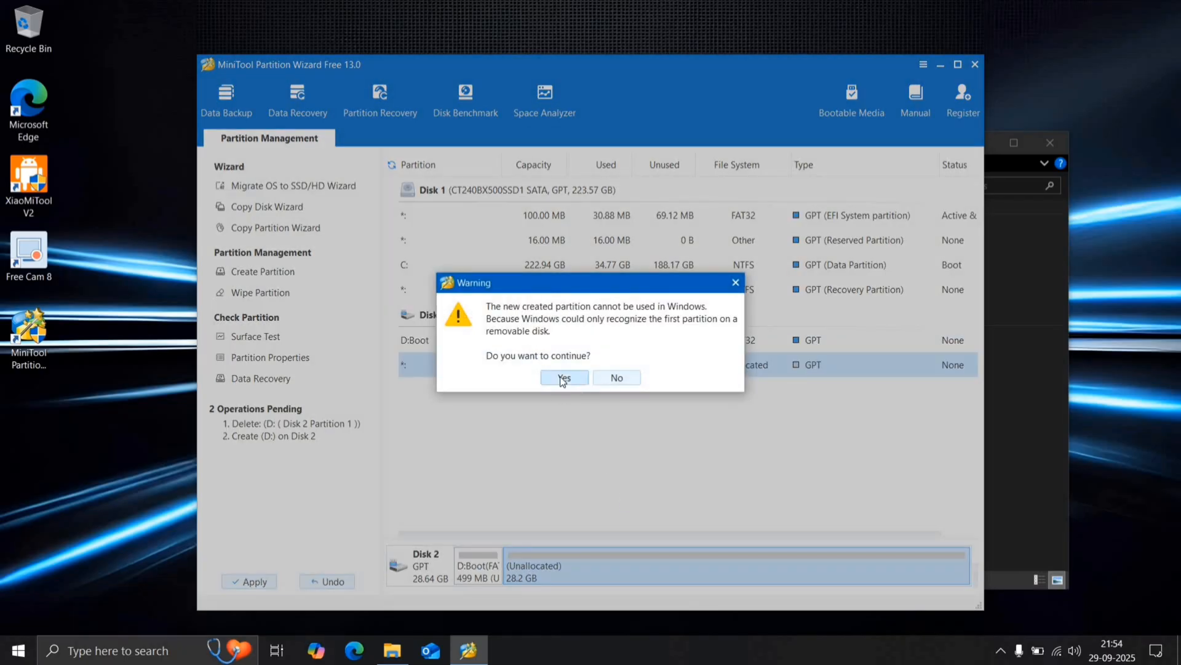
left_click(563, 377)
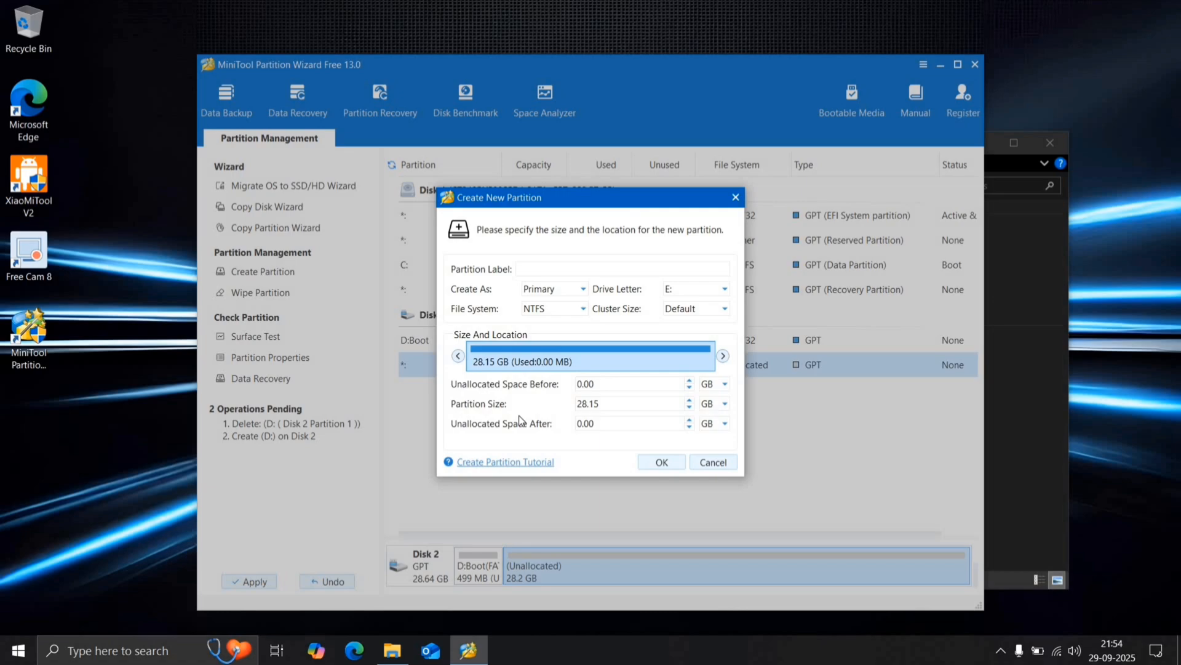
mouse_move(561, 381)
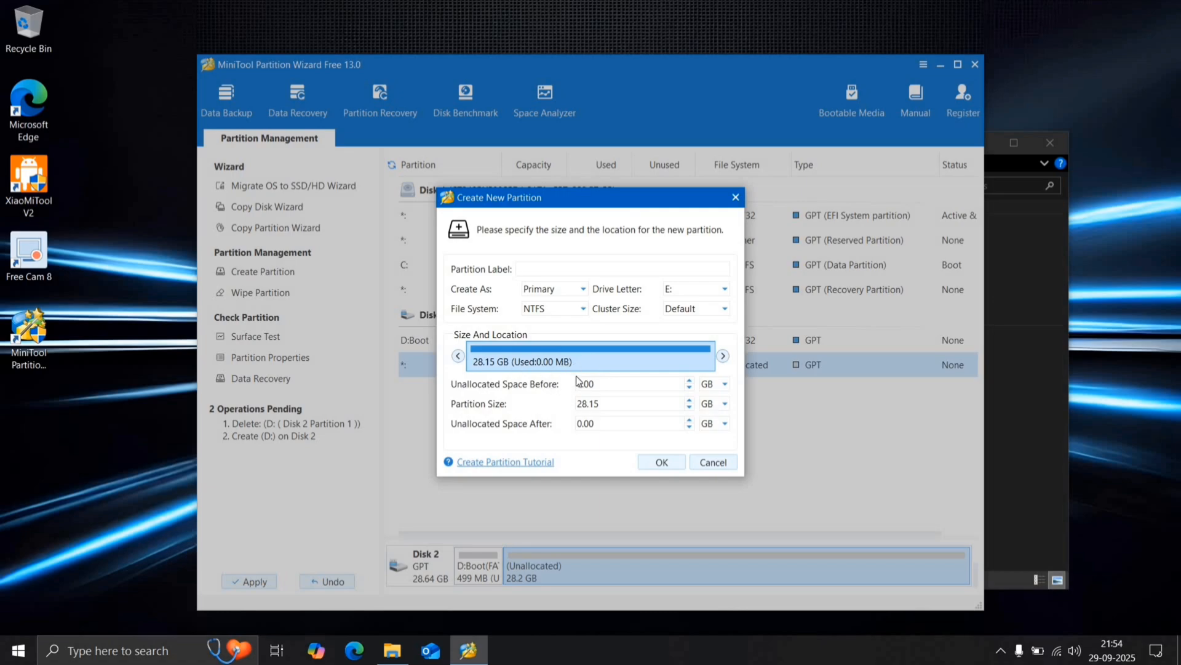
Step: Create a full-size 28.15 GB exFAT partition labelled 'Android TV' on the remaining space
left_click(603, 268)
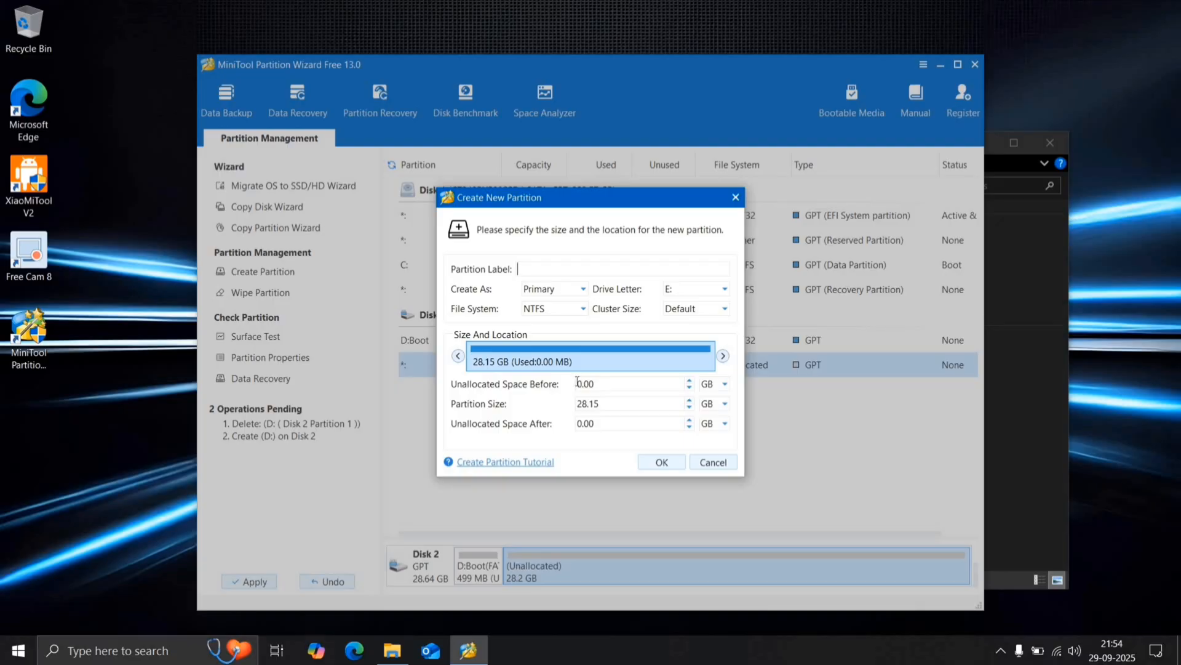
mouse_move(584, 318)
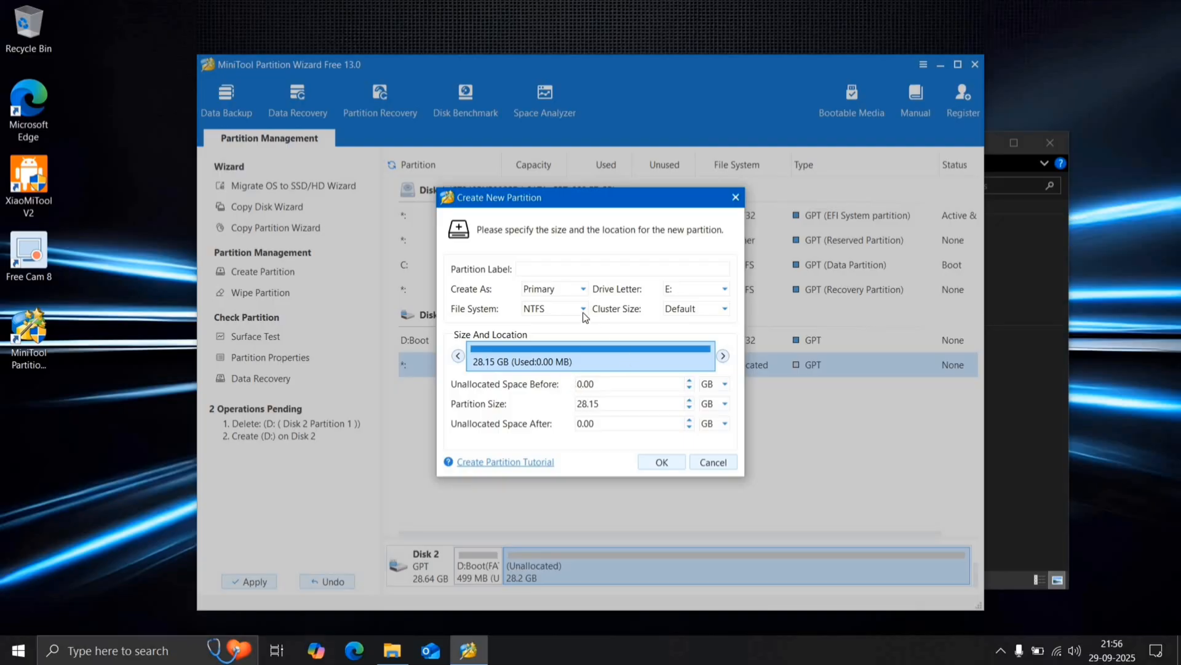
type("Android TV")
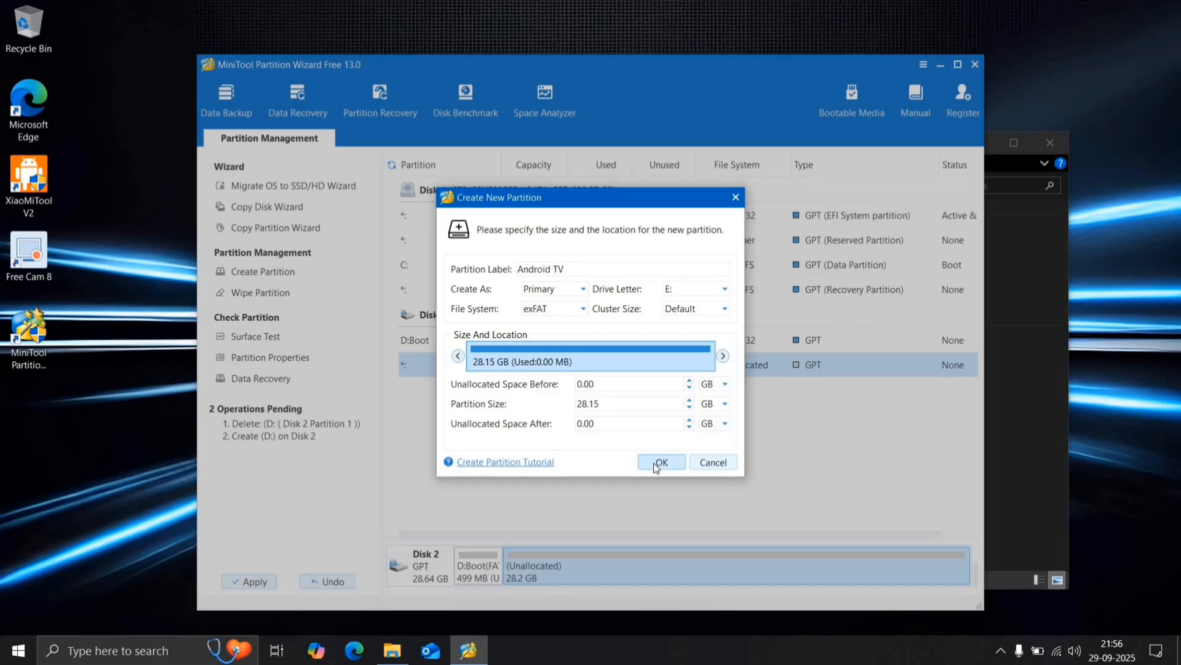
left_click(661, 462)
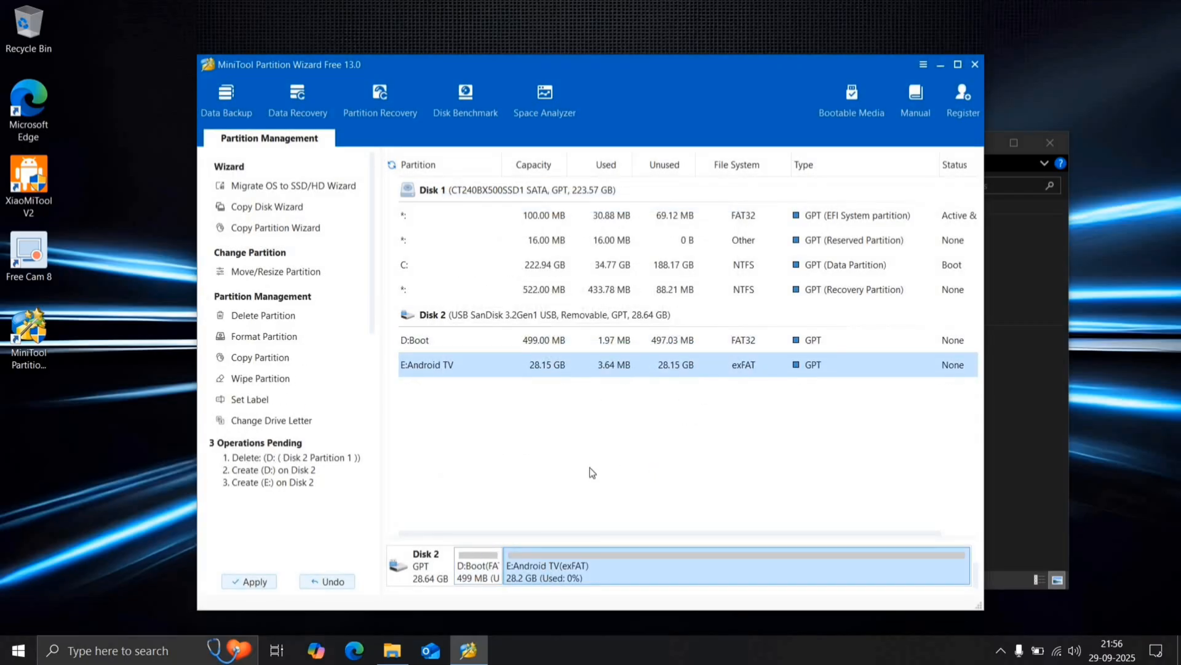
Step: Extract the Android 13 TV archive in Downloads into its own Android 13 TV folder
left_click(390, 651)
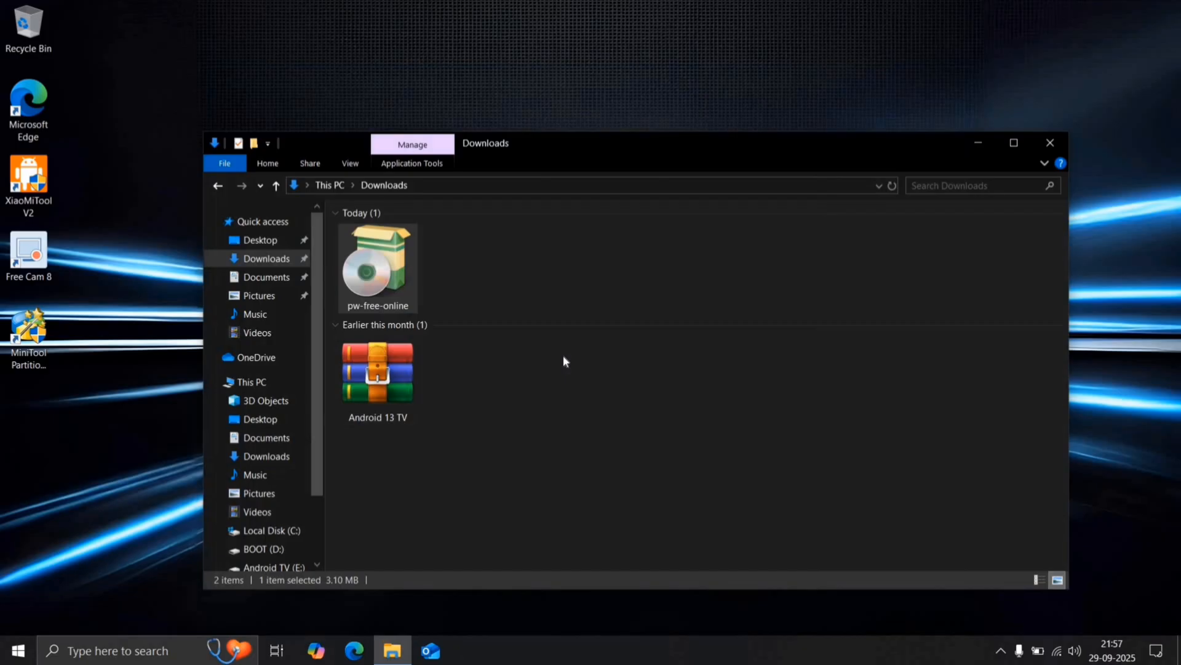
left_click(497, 390)
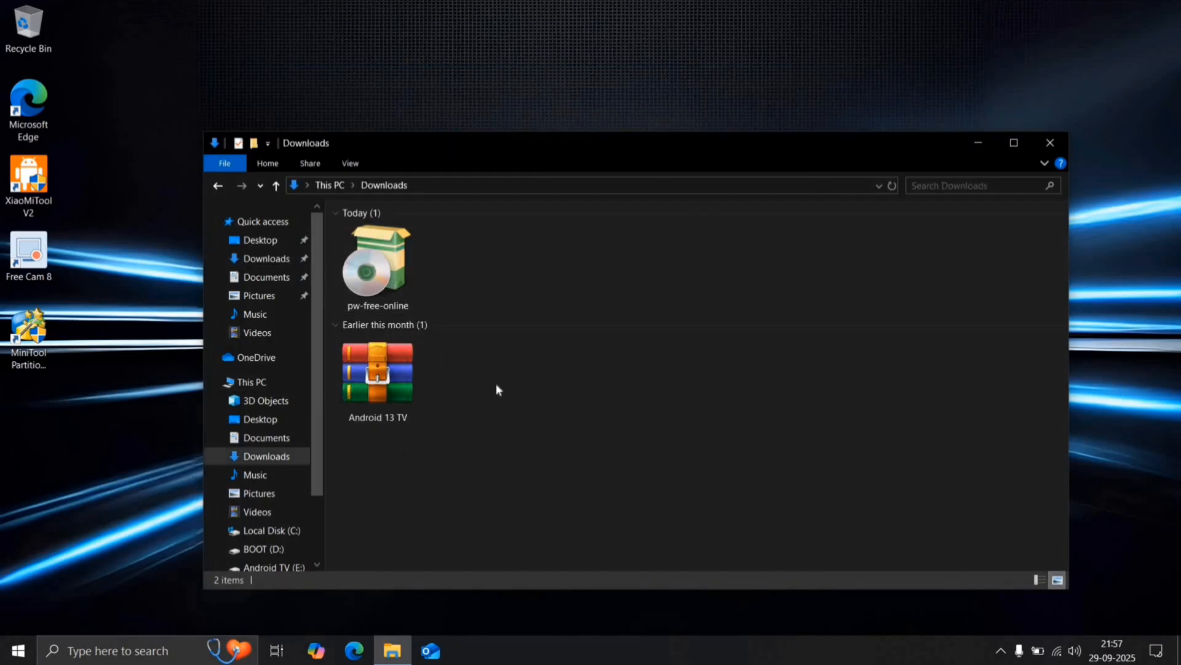
left_click(377, 373)
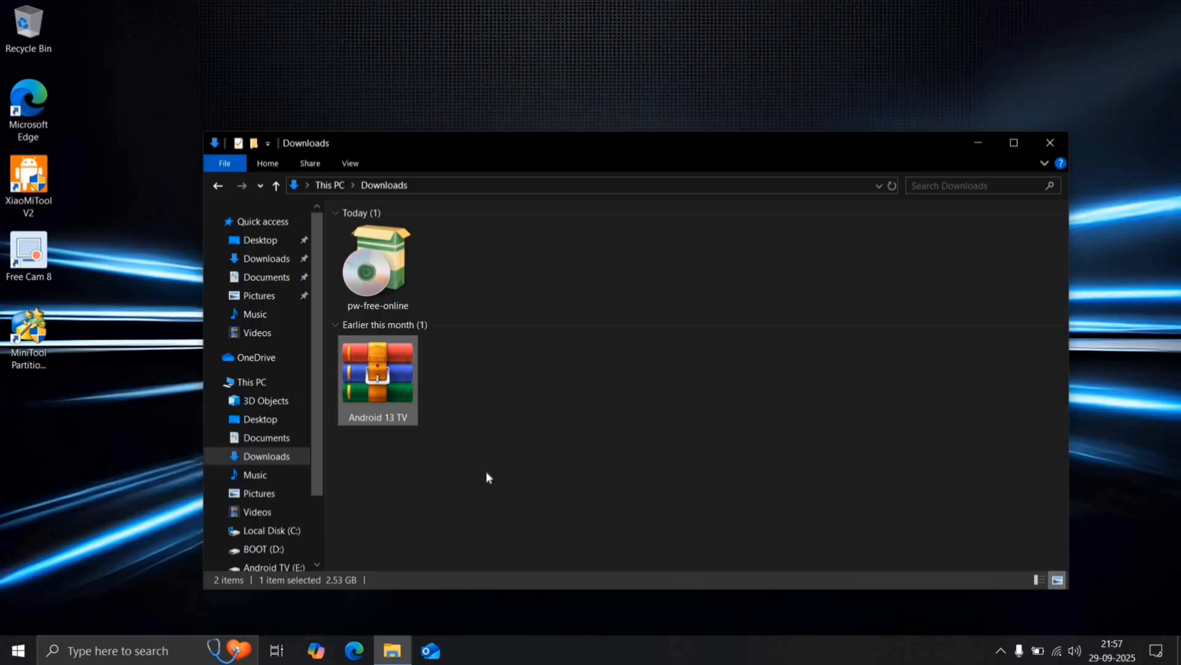
right_click(376, 373)
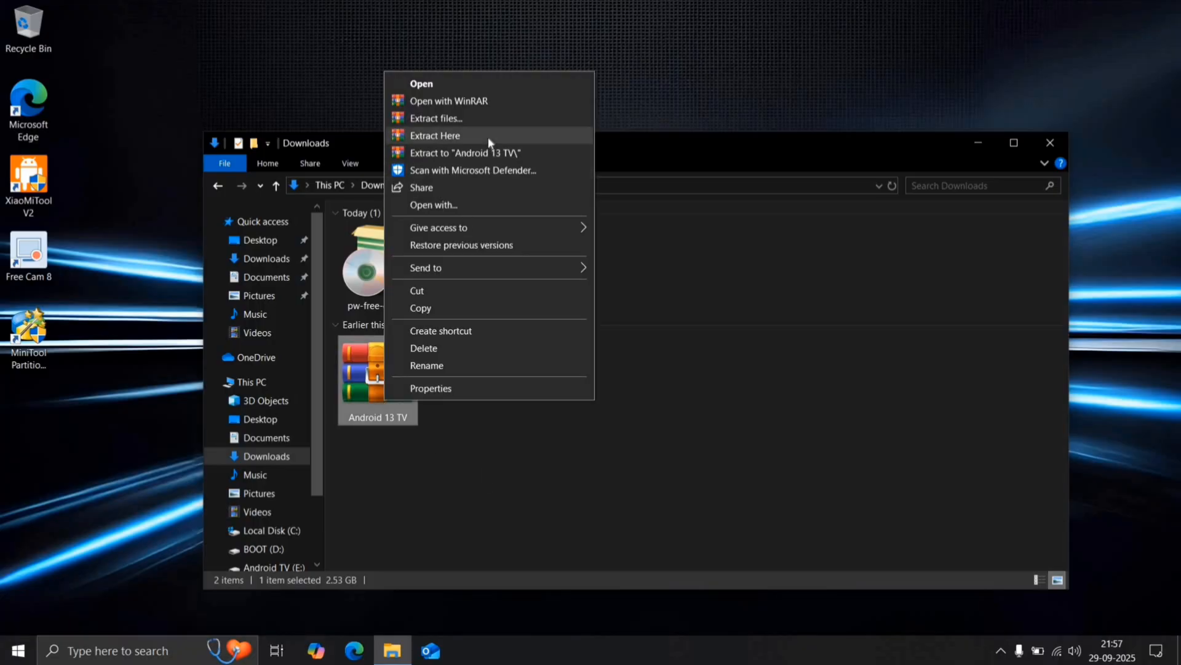
left_click(435, 118)
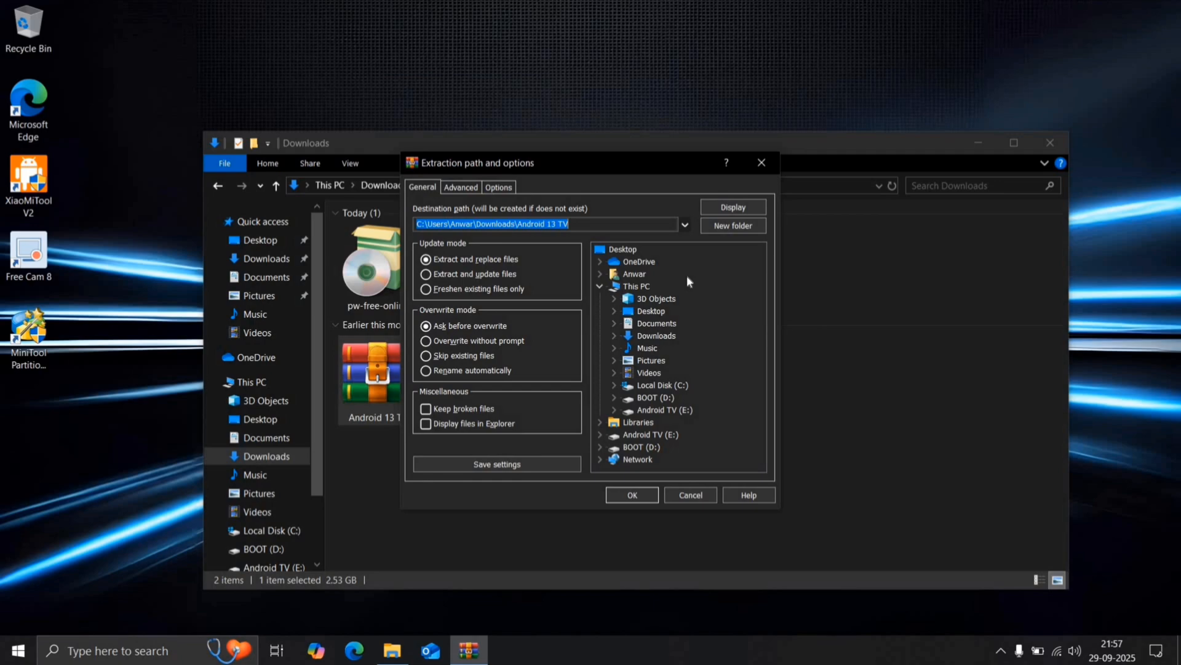
left_click(631, 494)
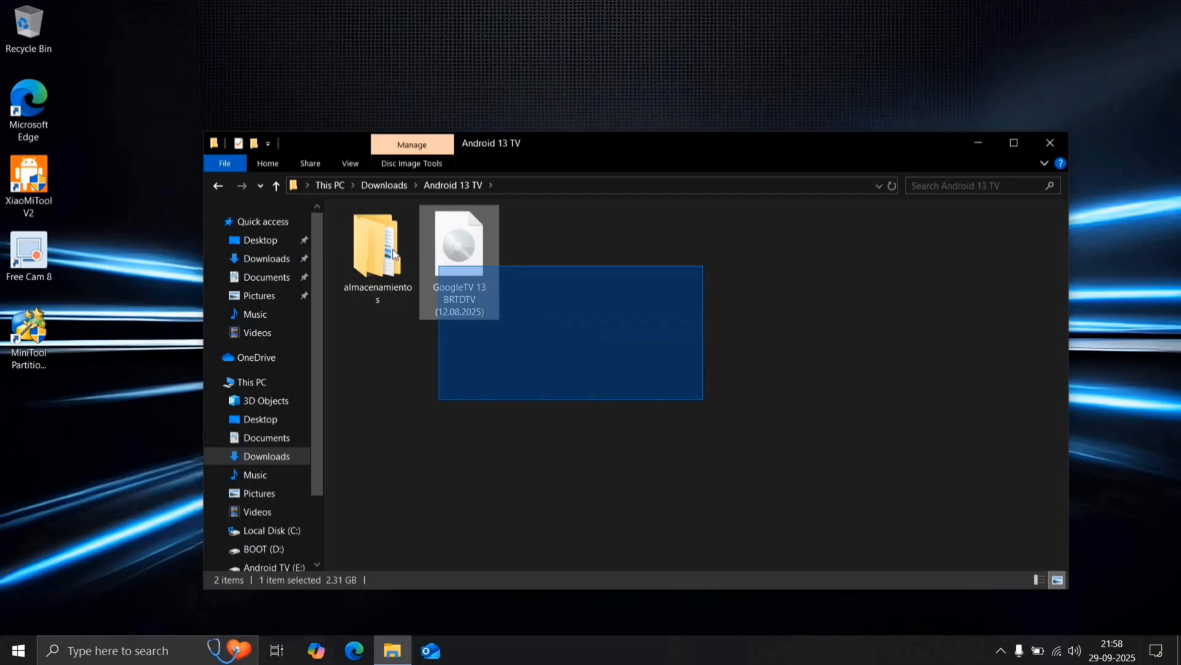
Step: Mount the GoogleTV 13 BRTDTV disc image as drive GTV13
right_click(459, 241)
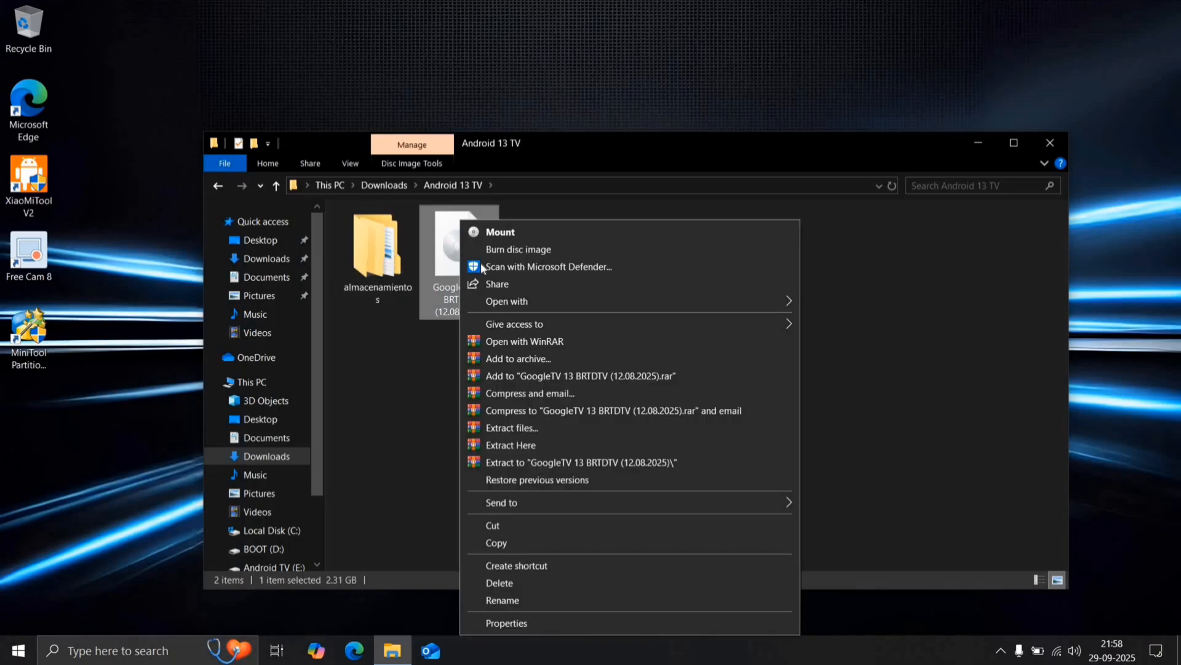
mouse_move(518, 232)
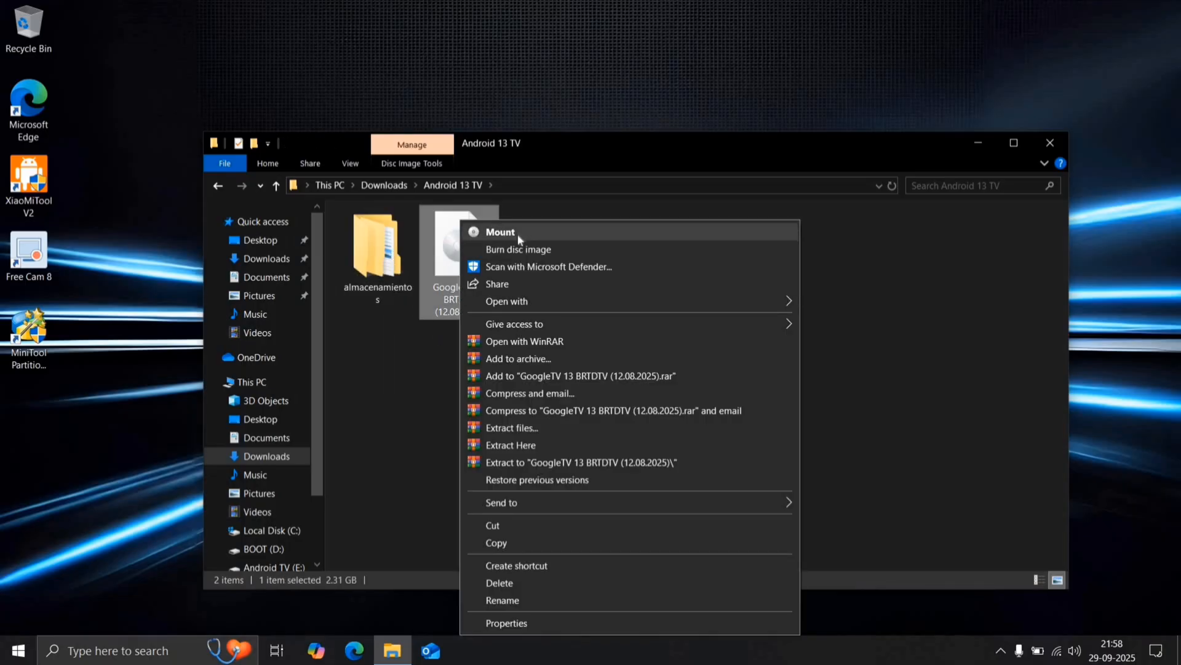
mouse_move(521, 321)
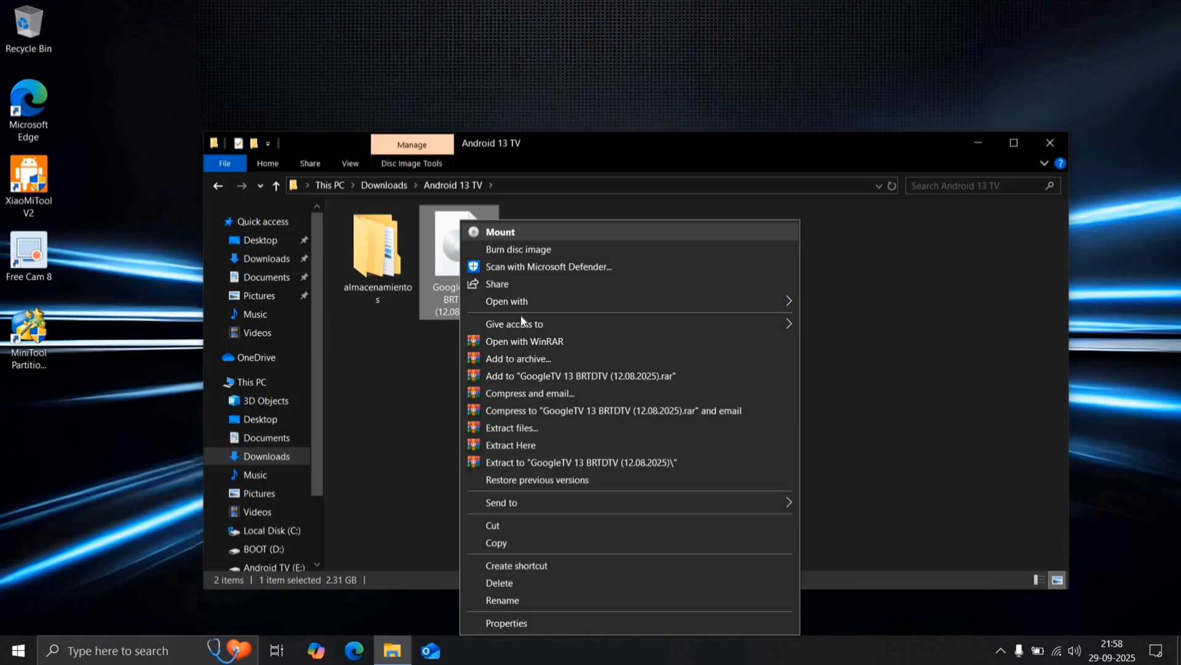
mouse_move(510, 428)
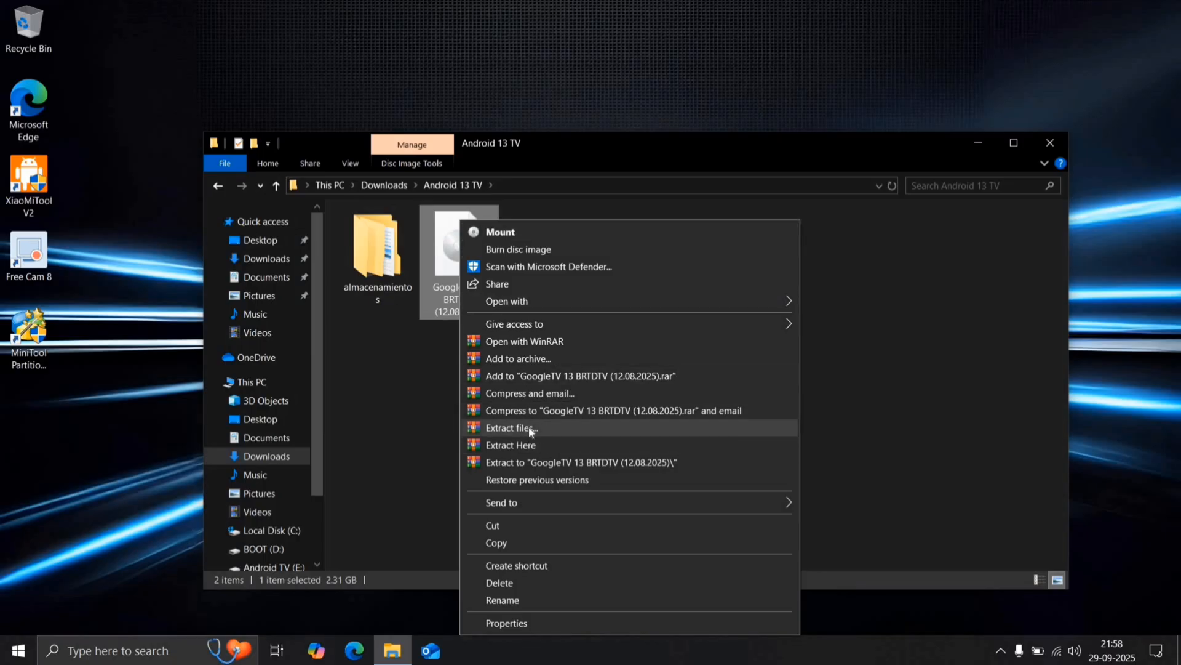
left_click(499, 231)
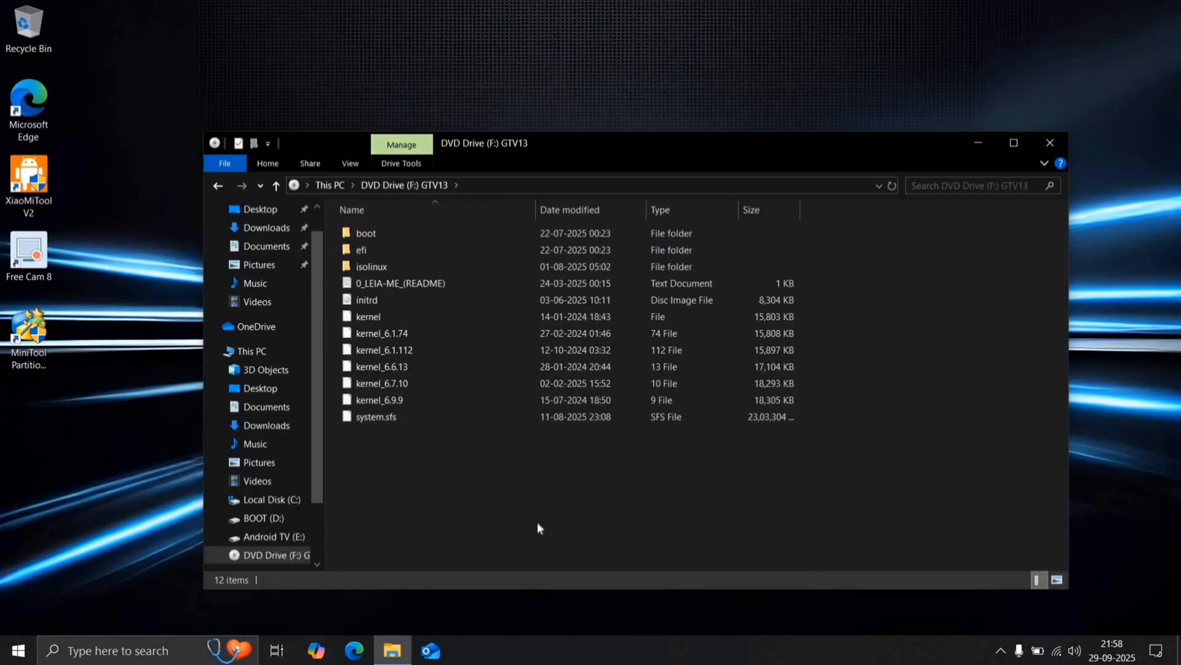
key("ctrl+a")
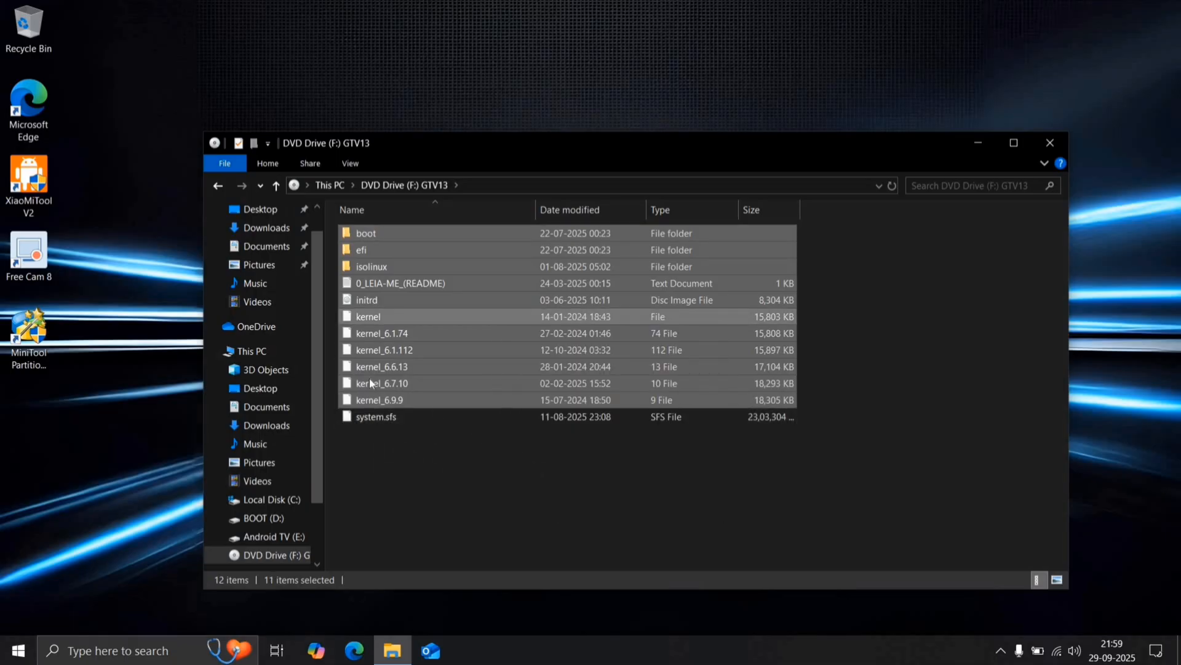
left_click(264, 518)
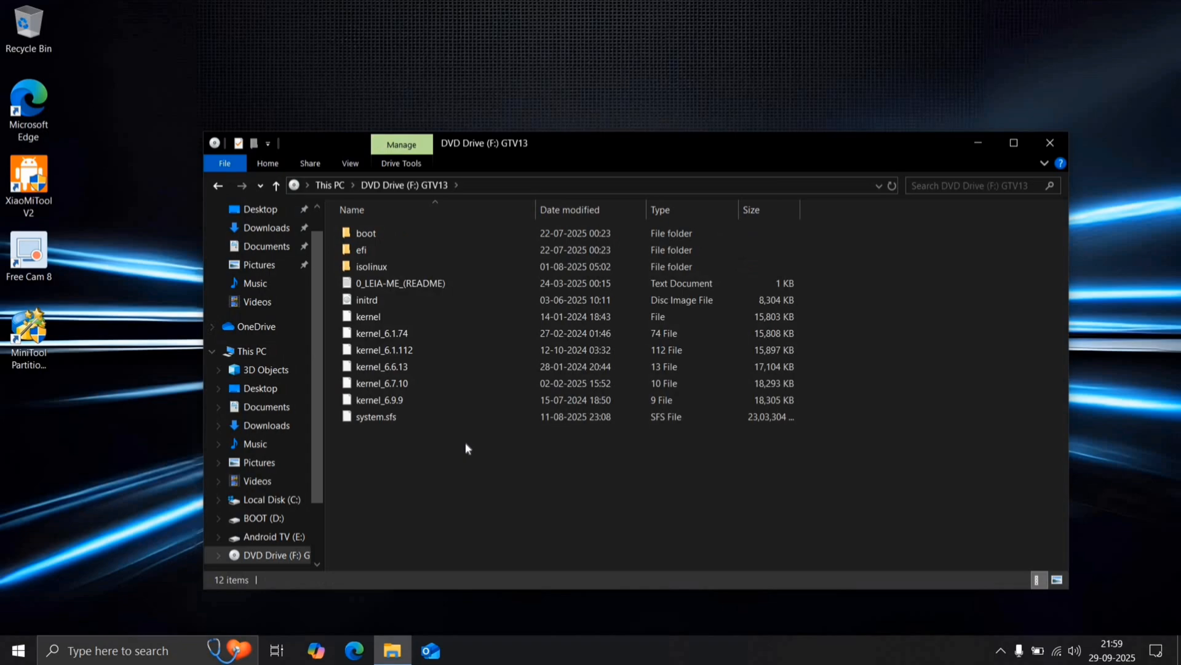
Step: Copy system.sfs from the mounted image onto the Android TV (E:) drive
right_click(375, 416)
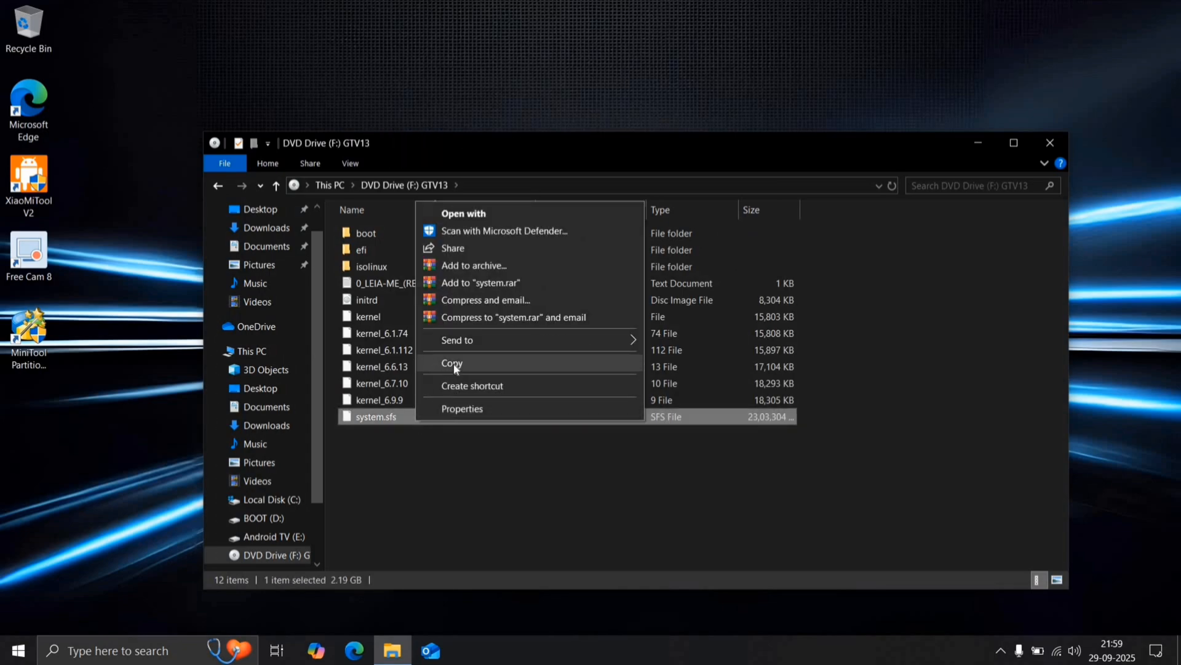
left_click(452, 363)
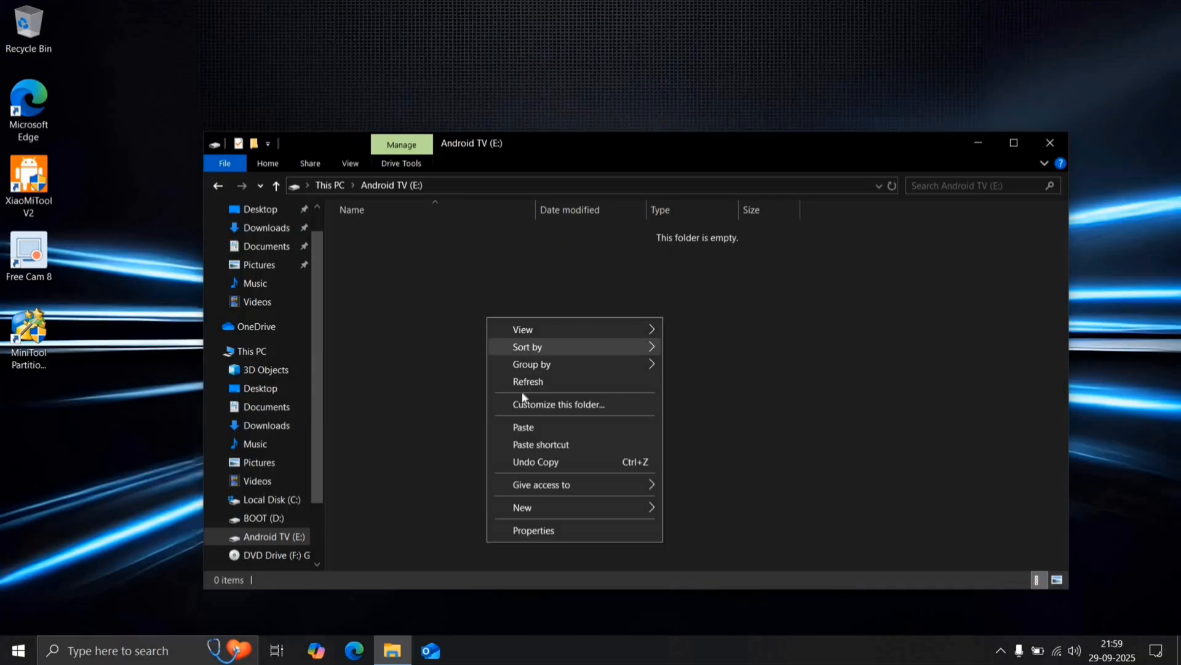
left_click(523, 426)
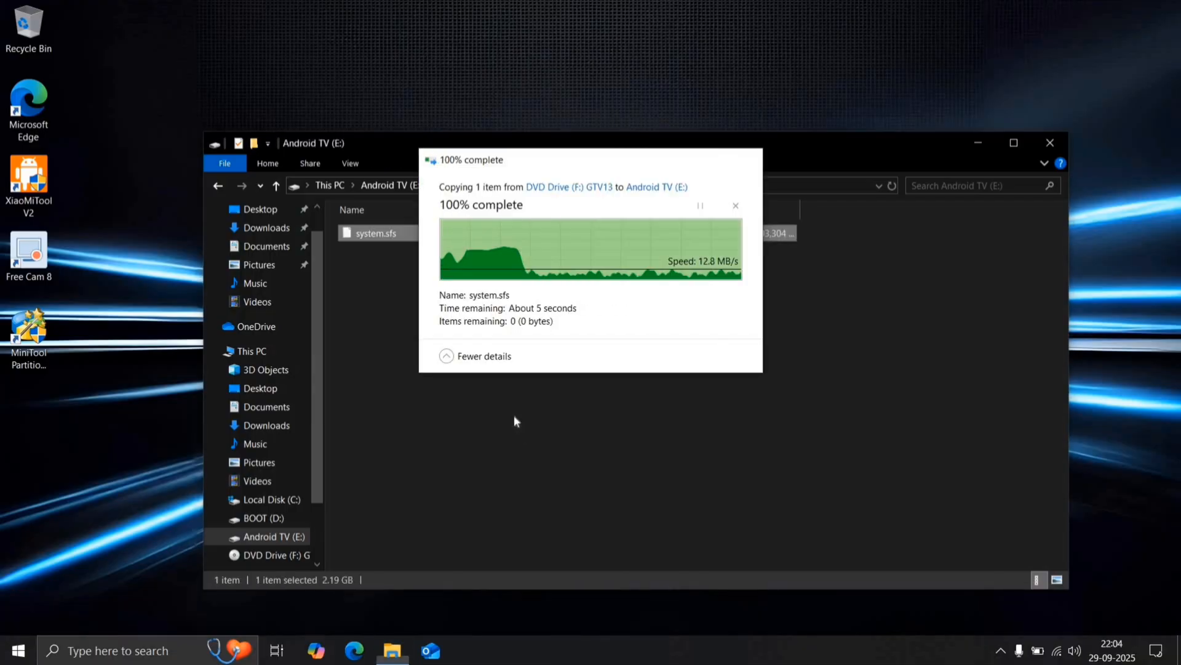
left_click(736, 205)
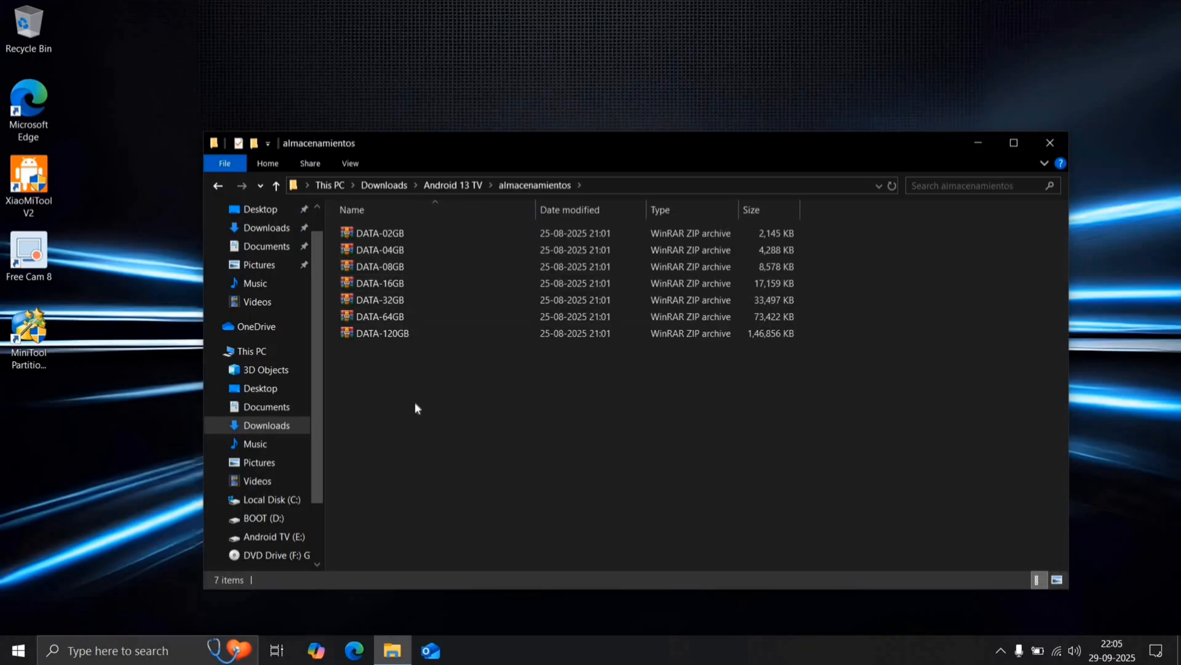
mouse_move(407, 262)
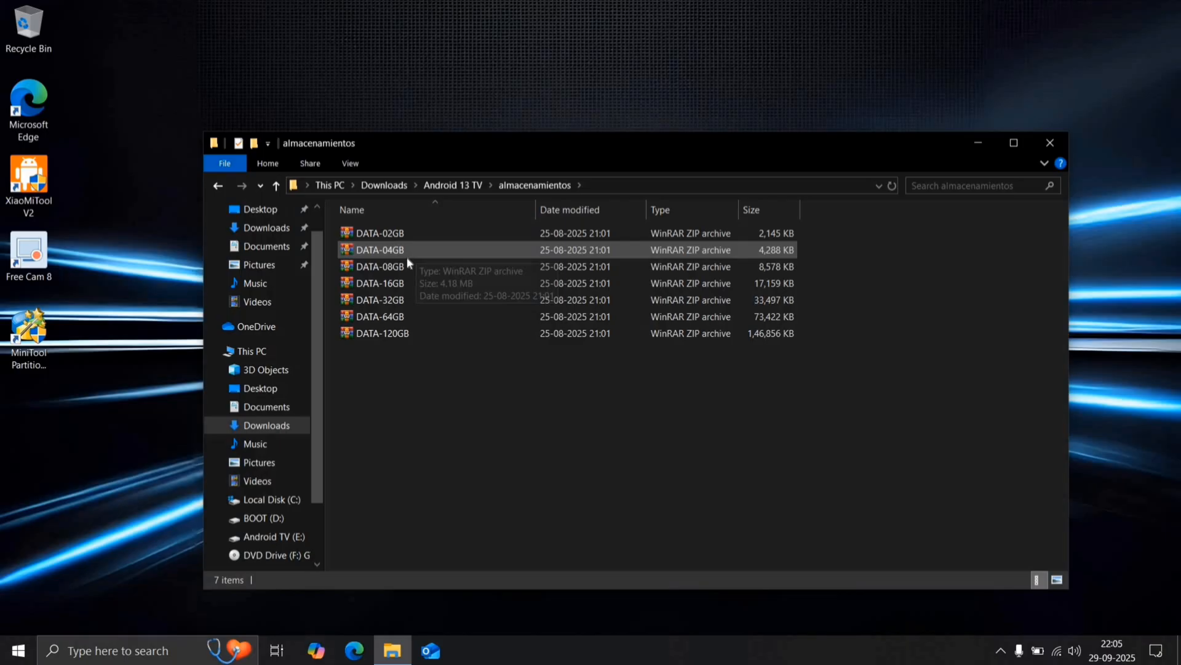
mouse_move(398, 285)
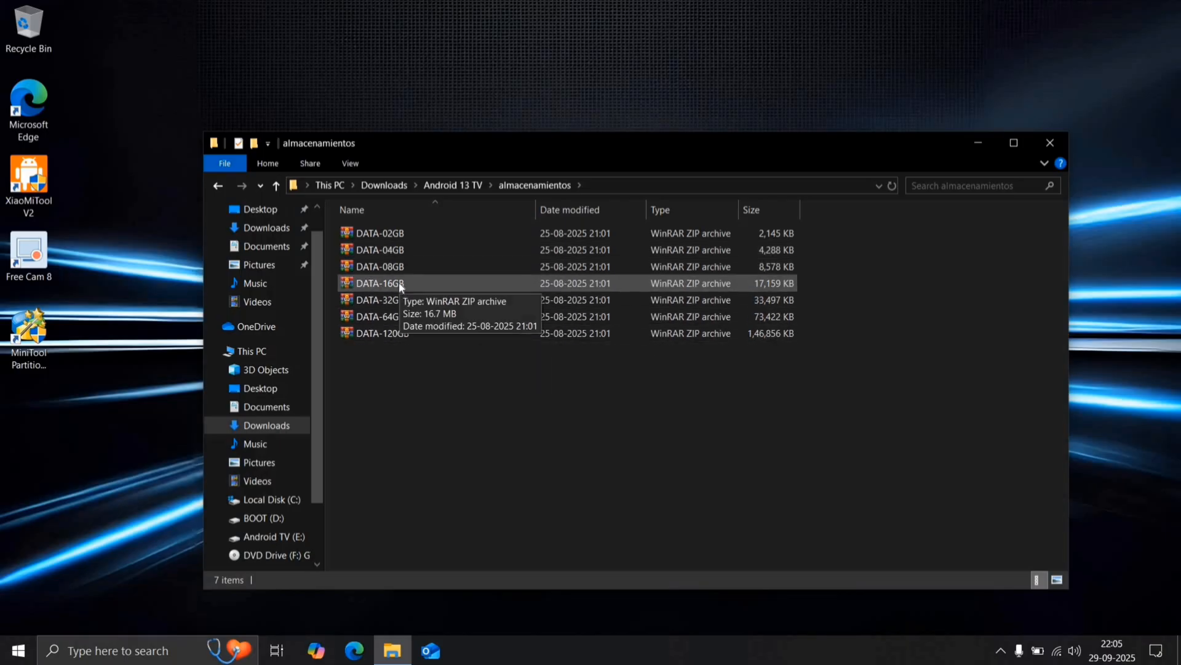
Step: Extract DATA-16GB in place and copy the resulting 16 GB data image to Android TV (E:)
right_click(380, 283)
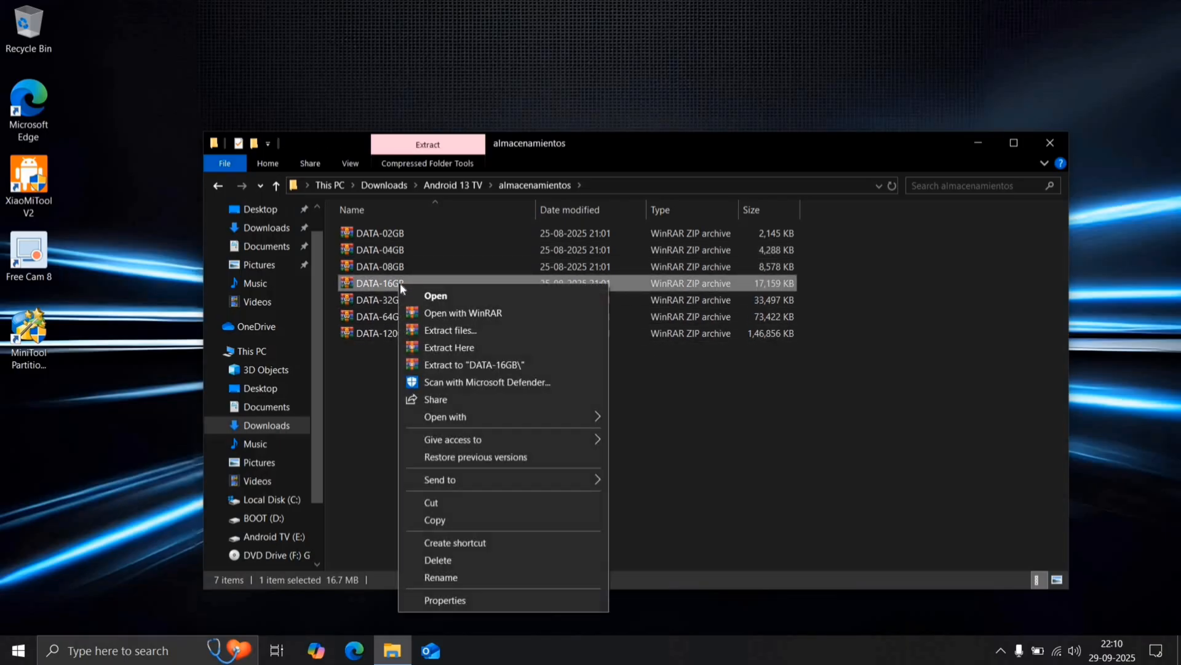
mouse_move(449, 347)
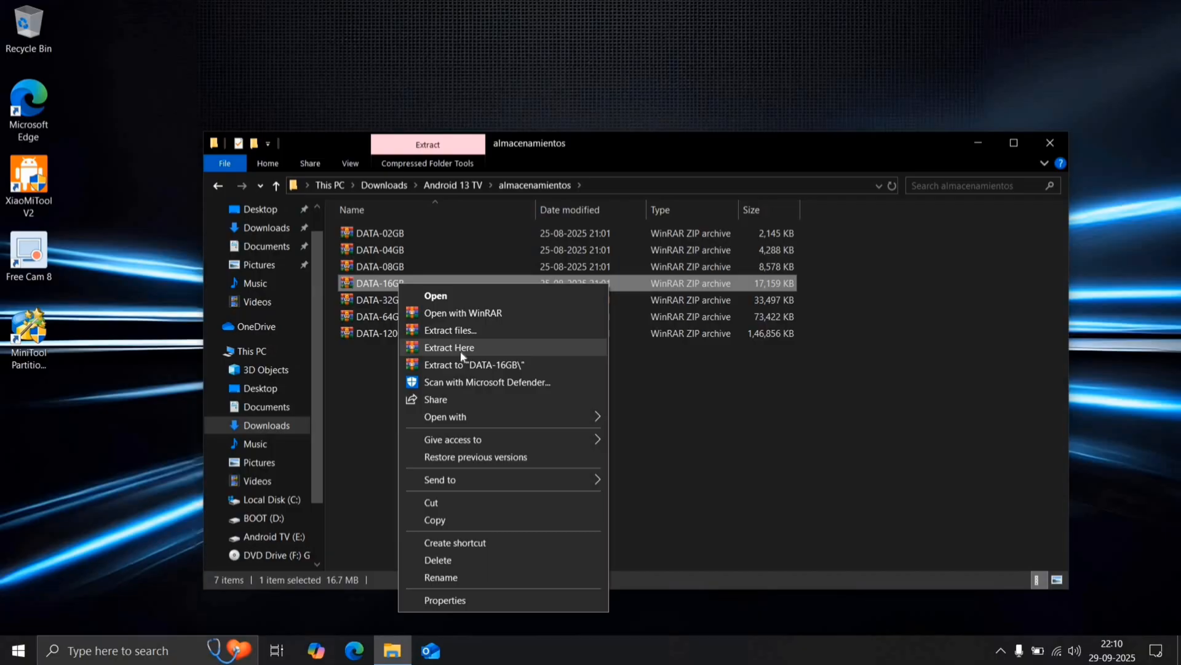
left_click(449, 347)
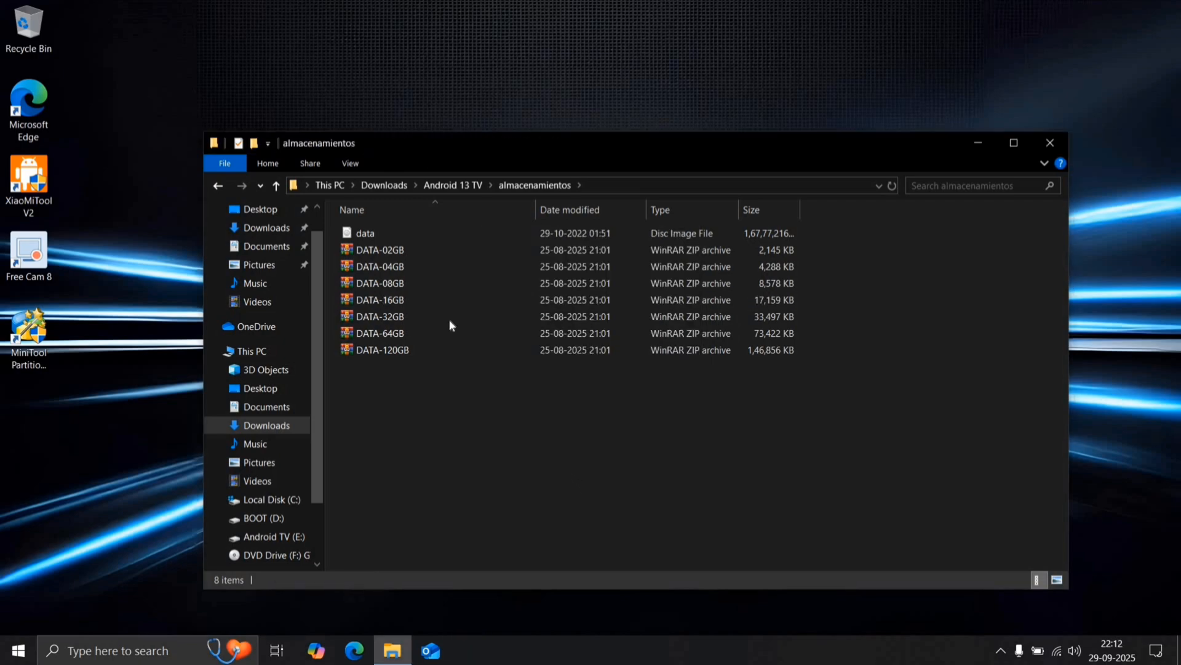
right_click(366, 233)
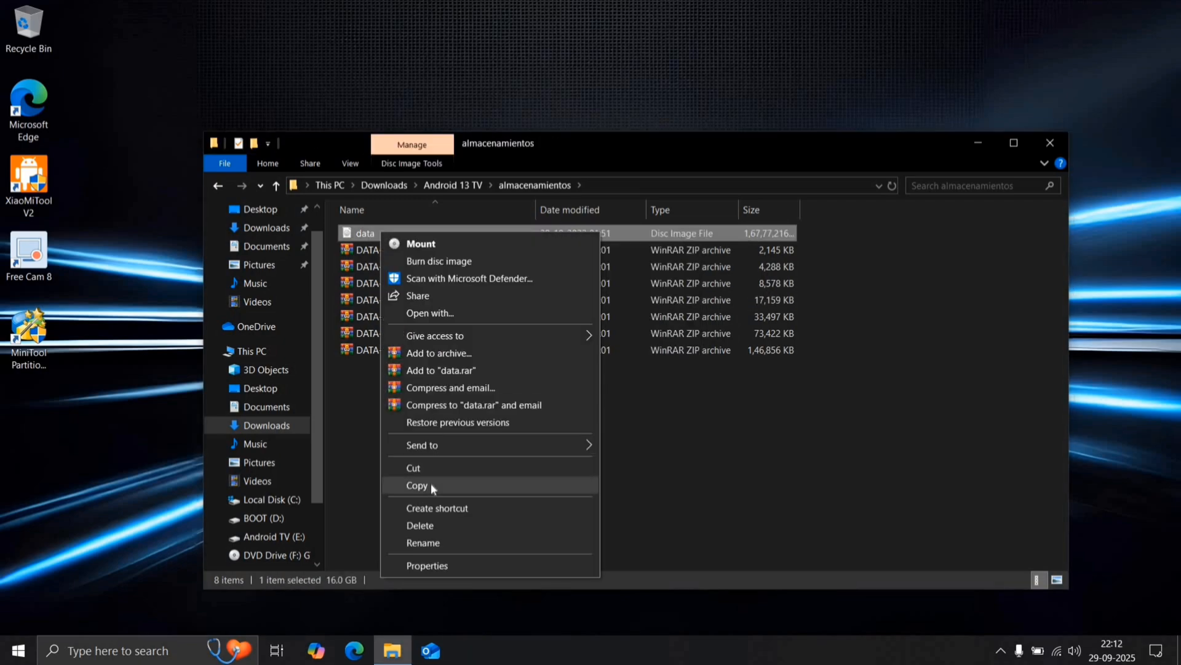
left_click(269, 536)
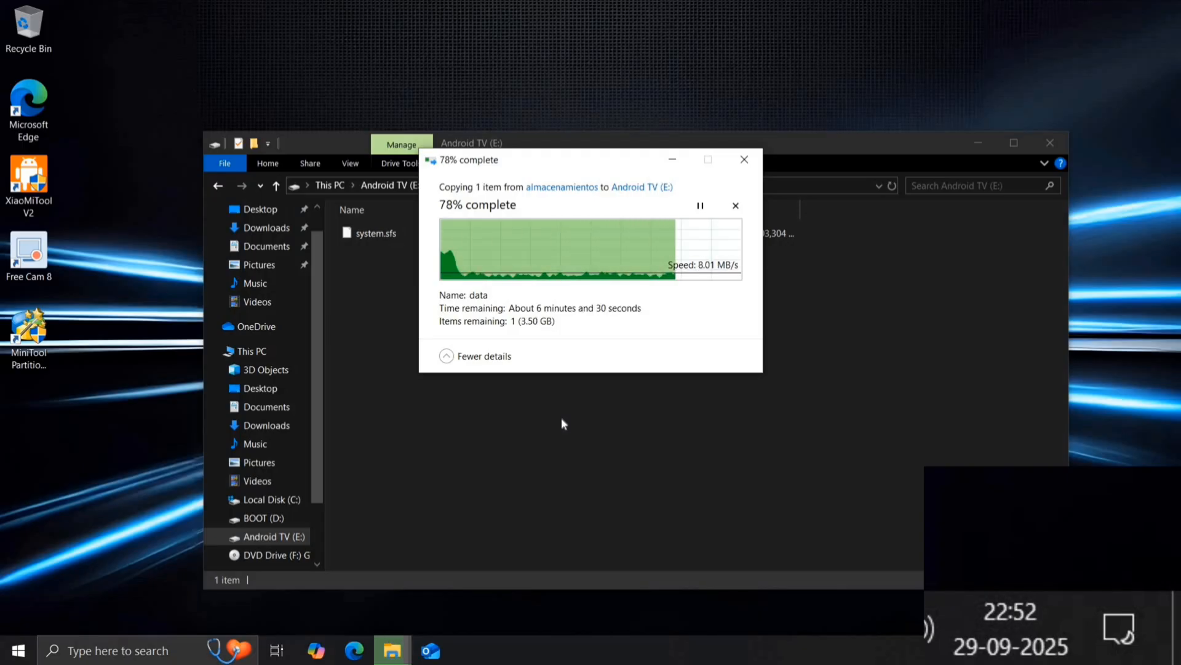
left_click(12, 650)
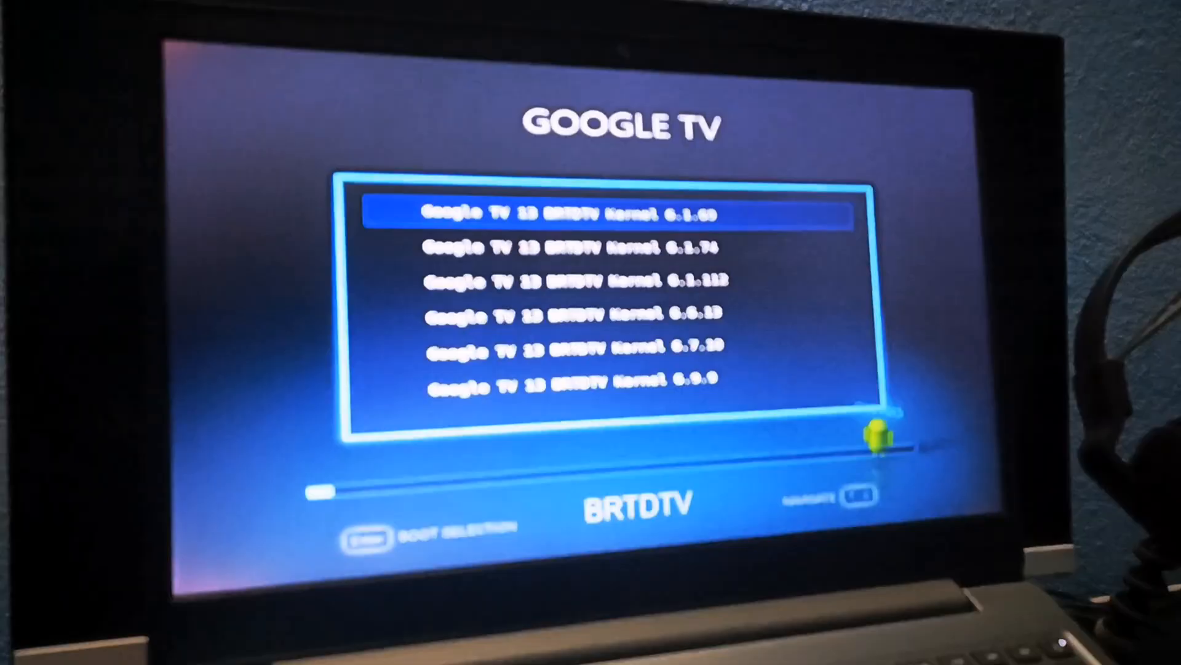
Step: Boot Google TV 13 with Kernel 6.1.112, pick the setup language and join Wi-Fi
key("Down")
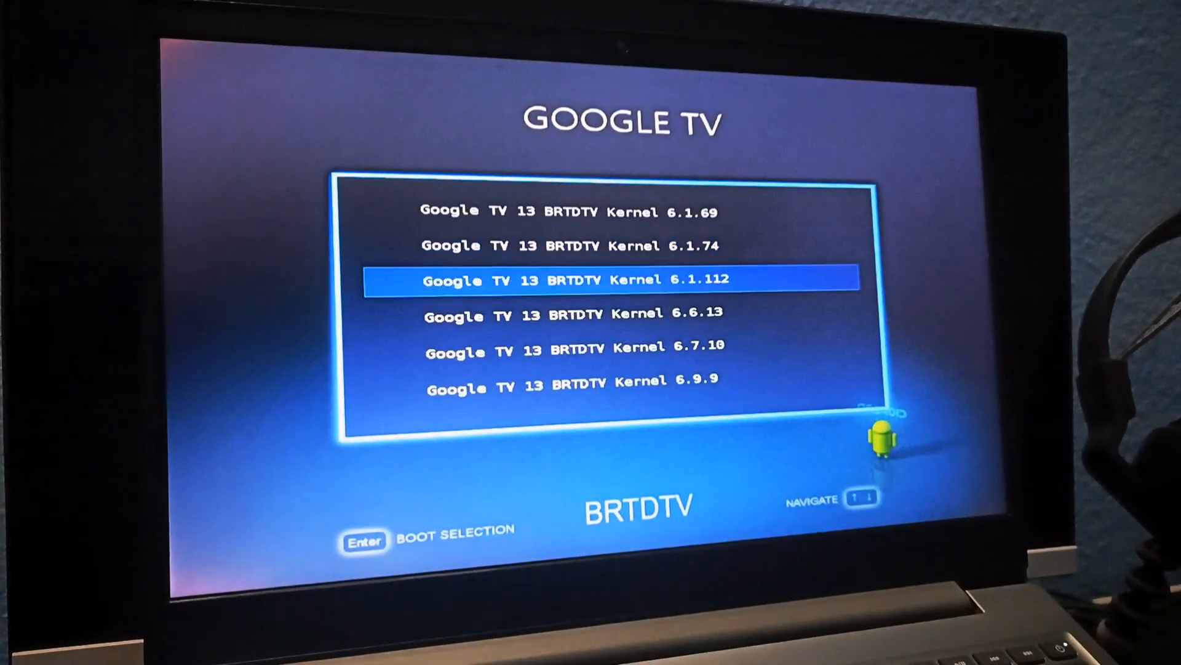
key("up")
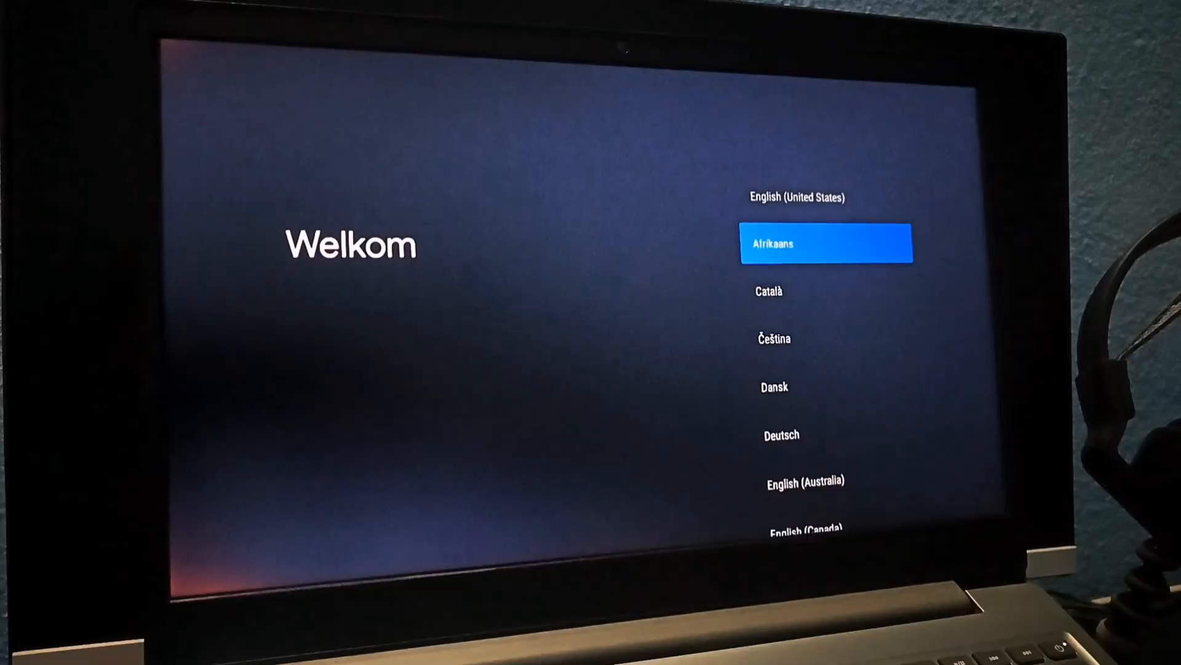
left_click(827, 244)
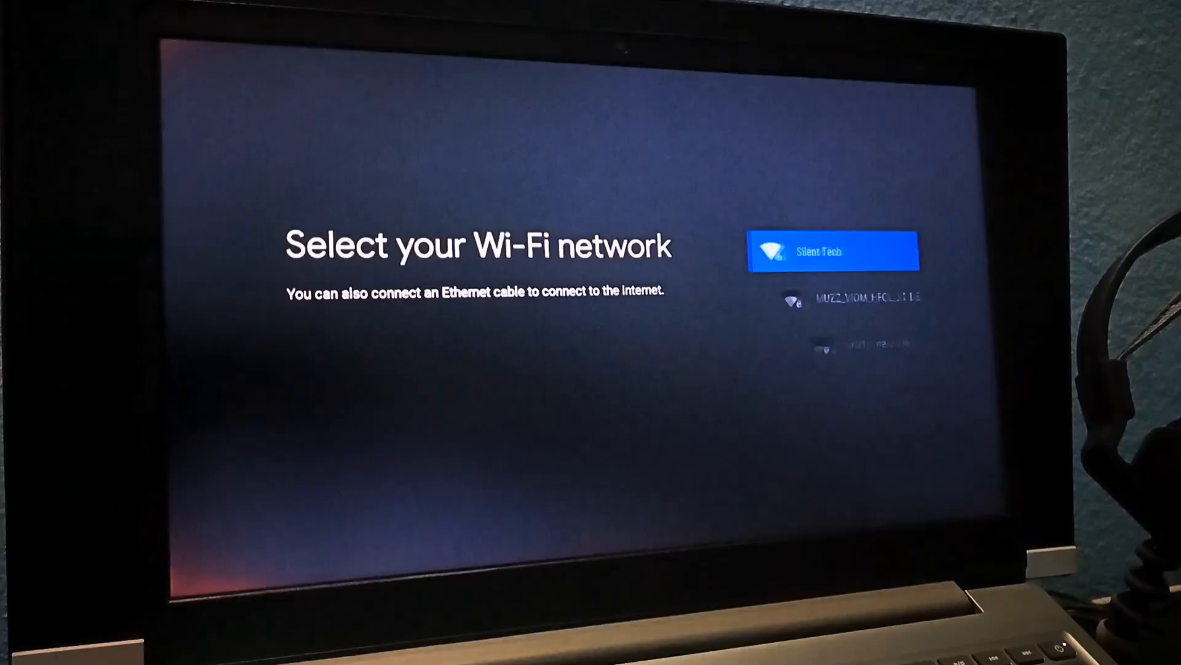
left_click(833, 251)
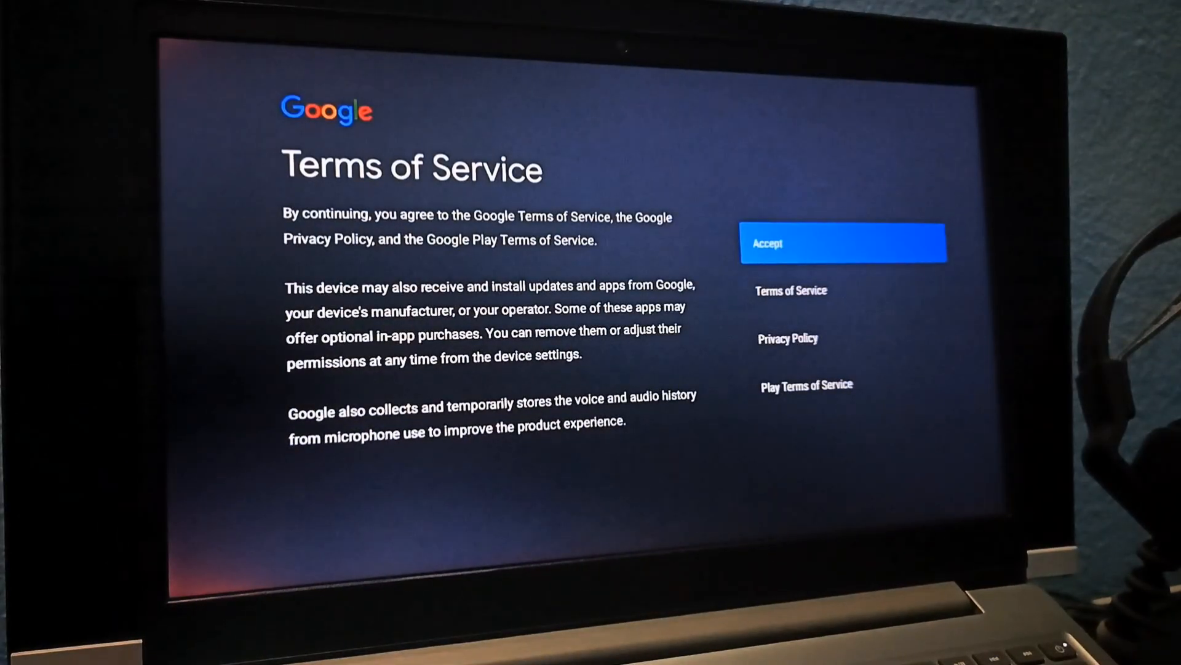
Step: Accept the terms of service and allow location and diagnostic data
left_click(842, 243)
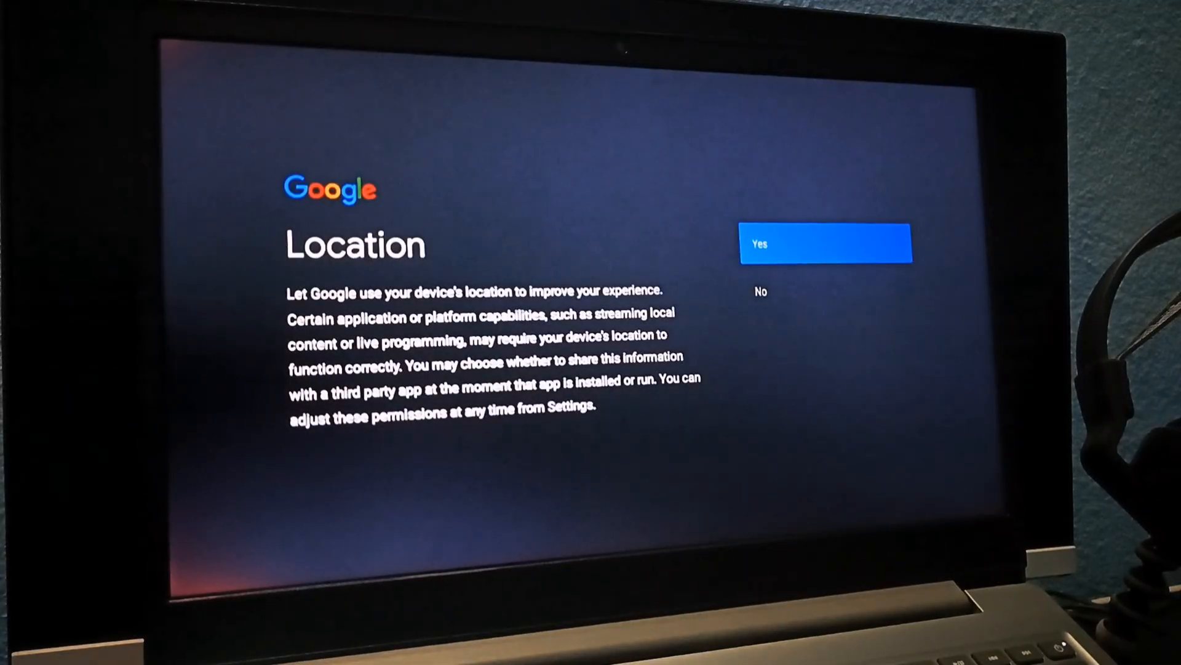
left_click(825, 242)
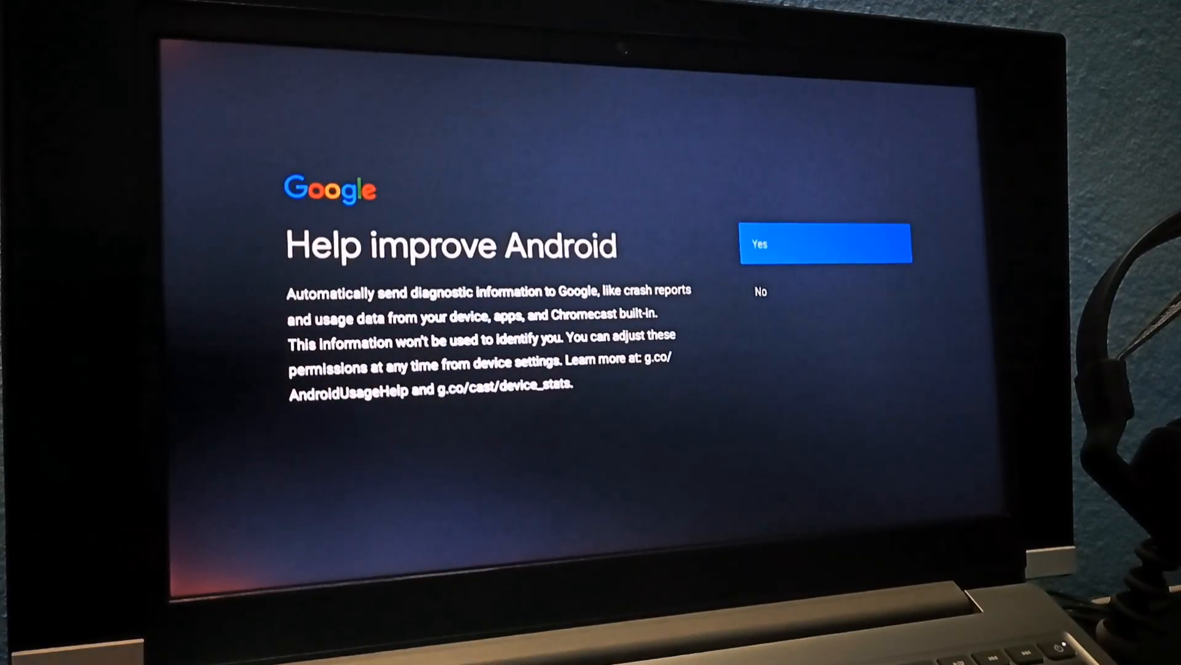
left_click(825, 242)
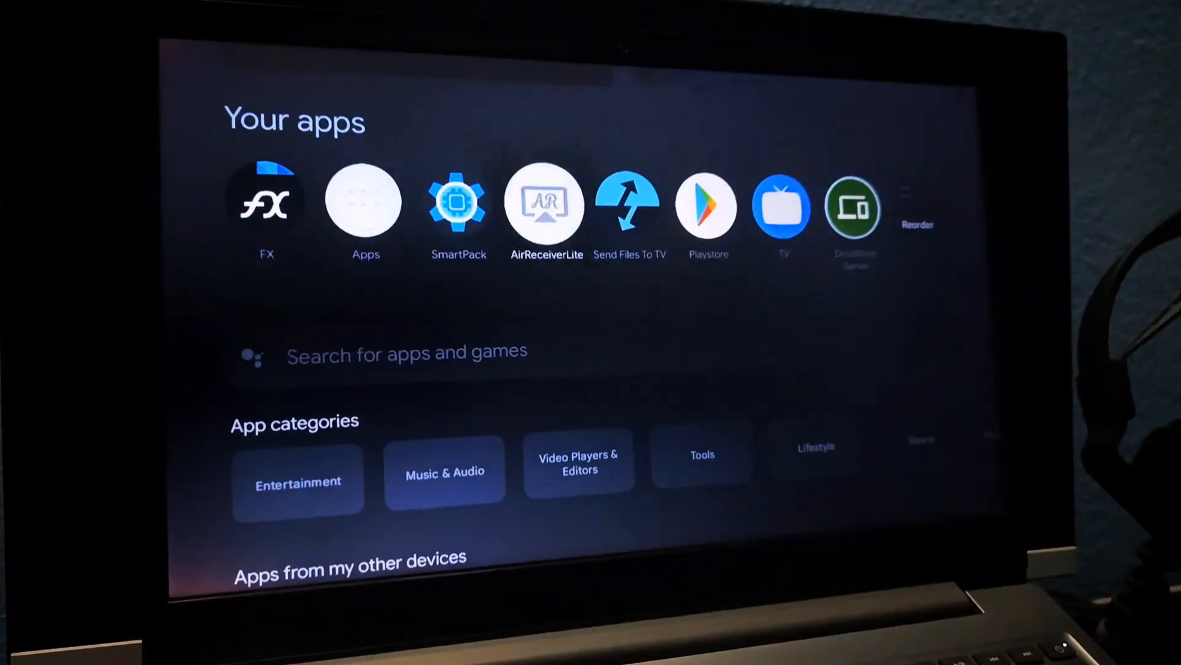
left_click(364, 204)
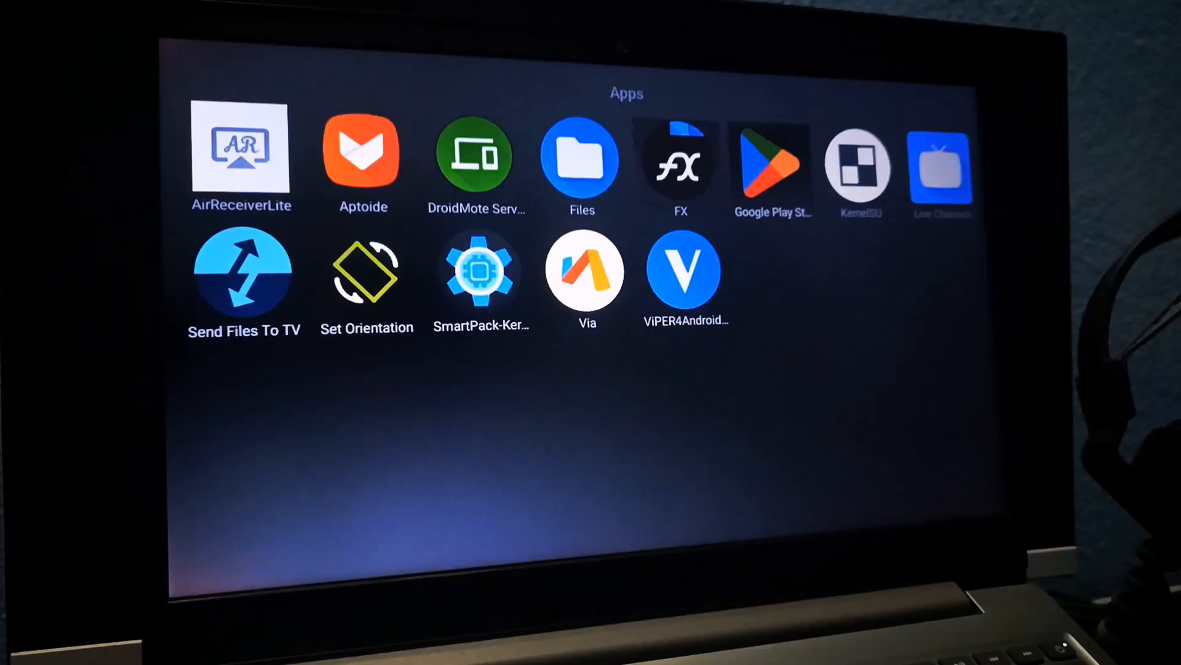
left_click(771, 161)
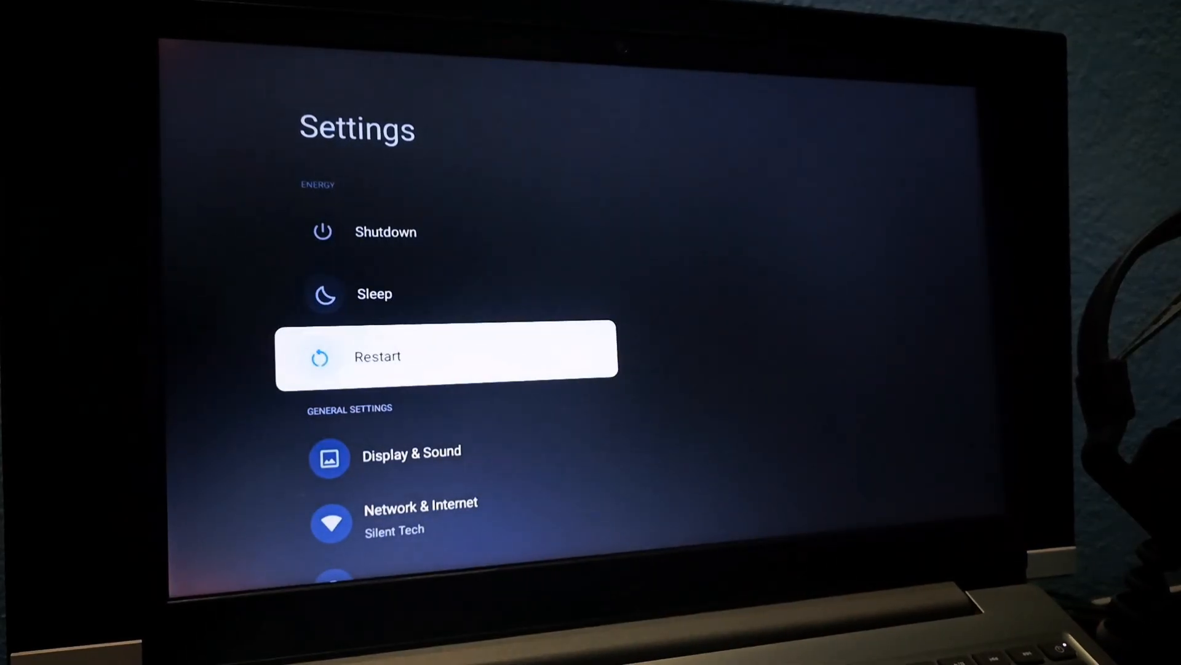
left_click(412, 450)
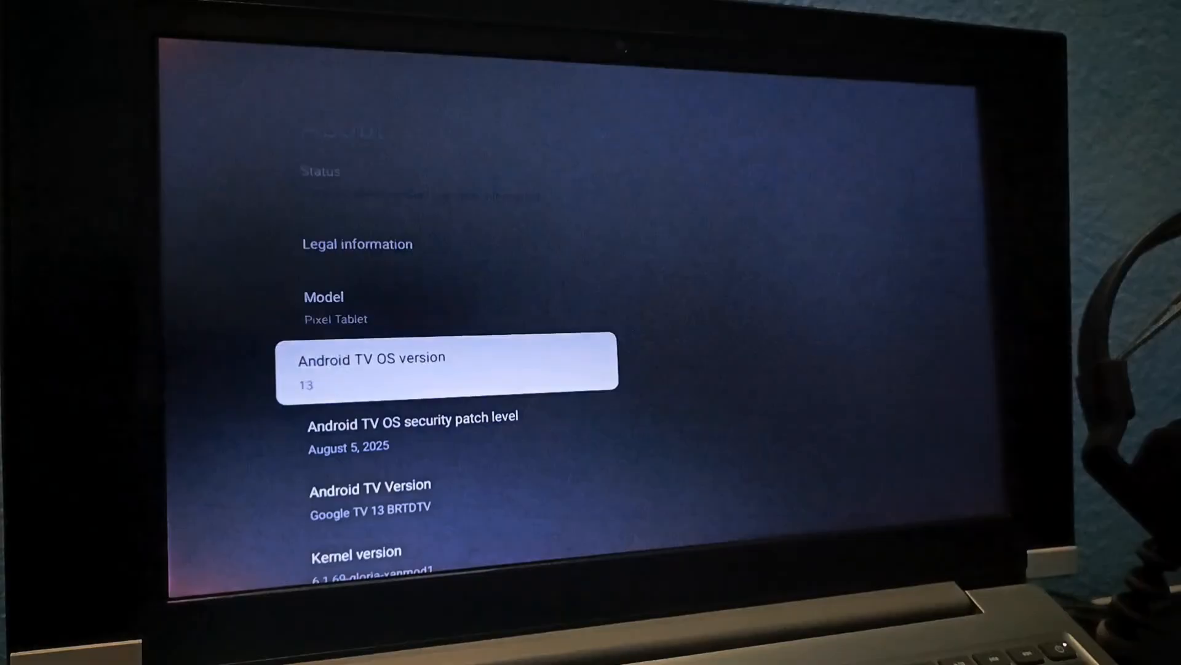
key("Home")
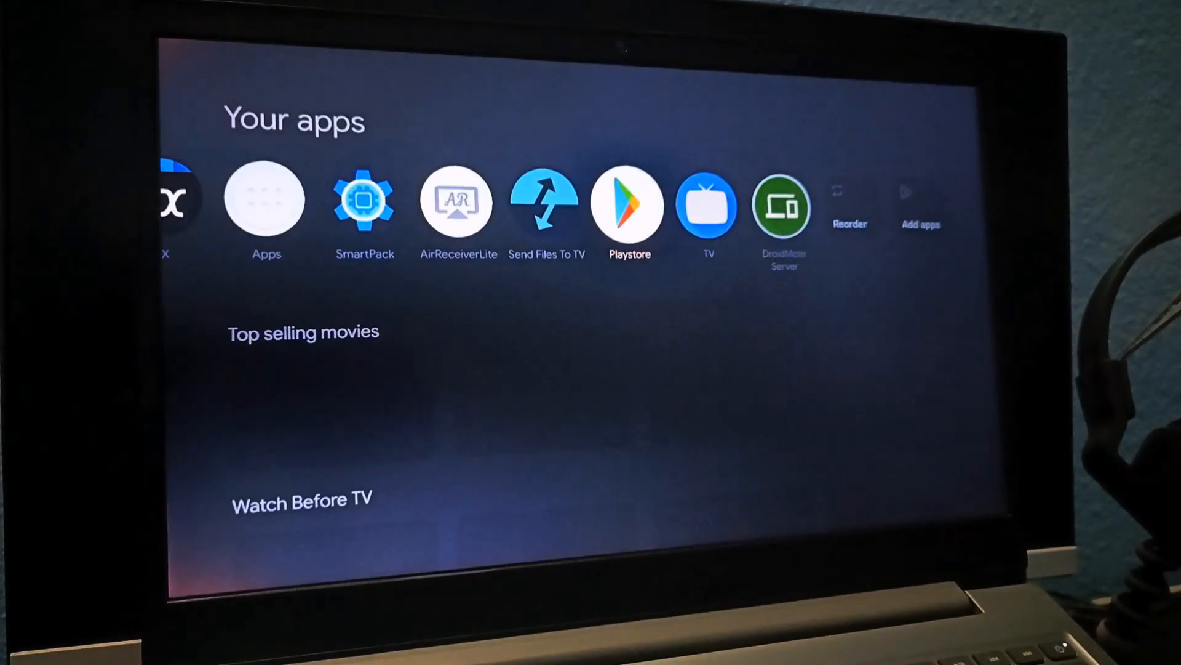
Step: Play a YouTube video at a chosen quality, then find CPU Info in Play Store
left_click(627, 204)
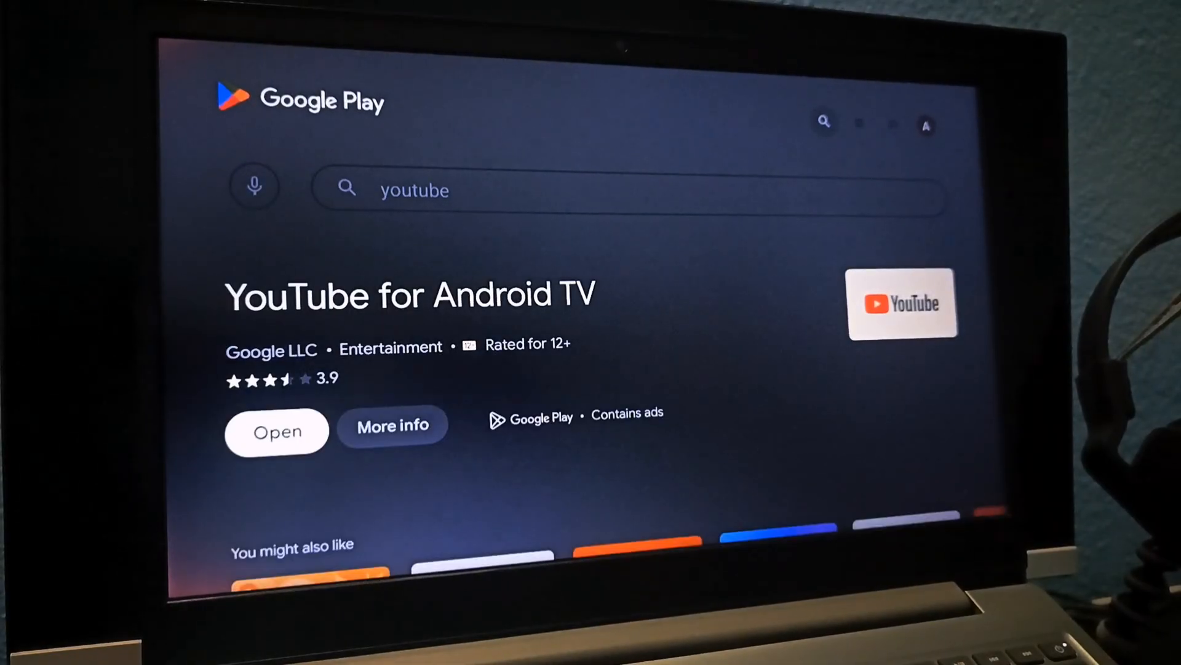
left_click(275, 432)
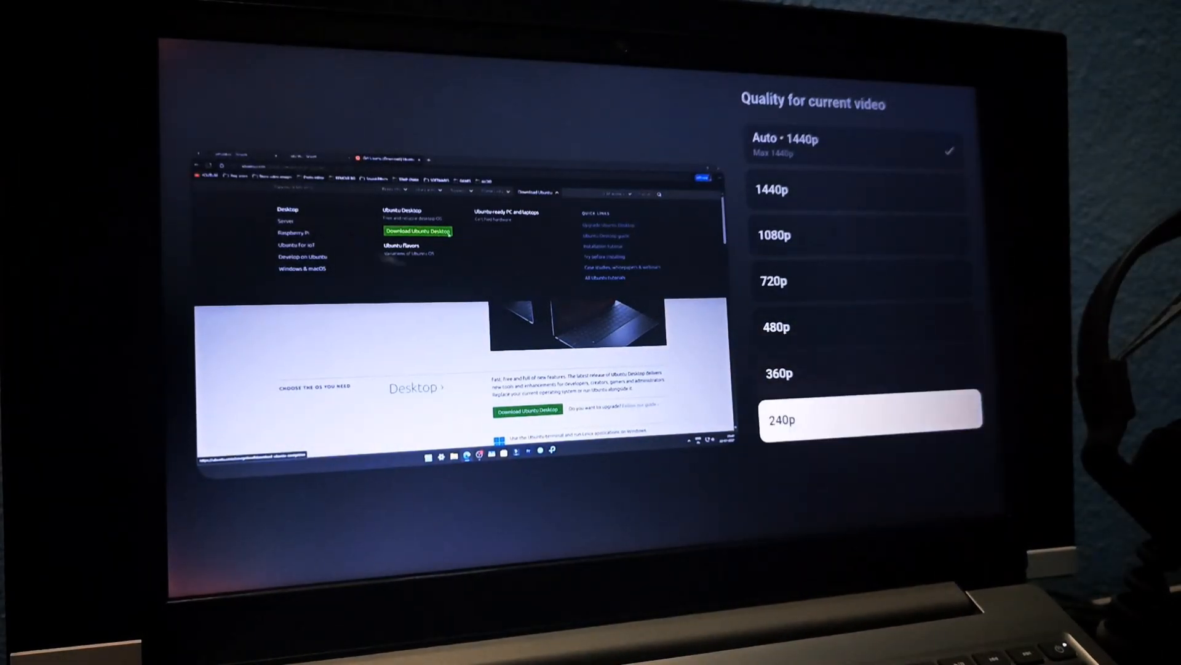
left_click(782, 419)
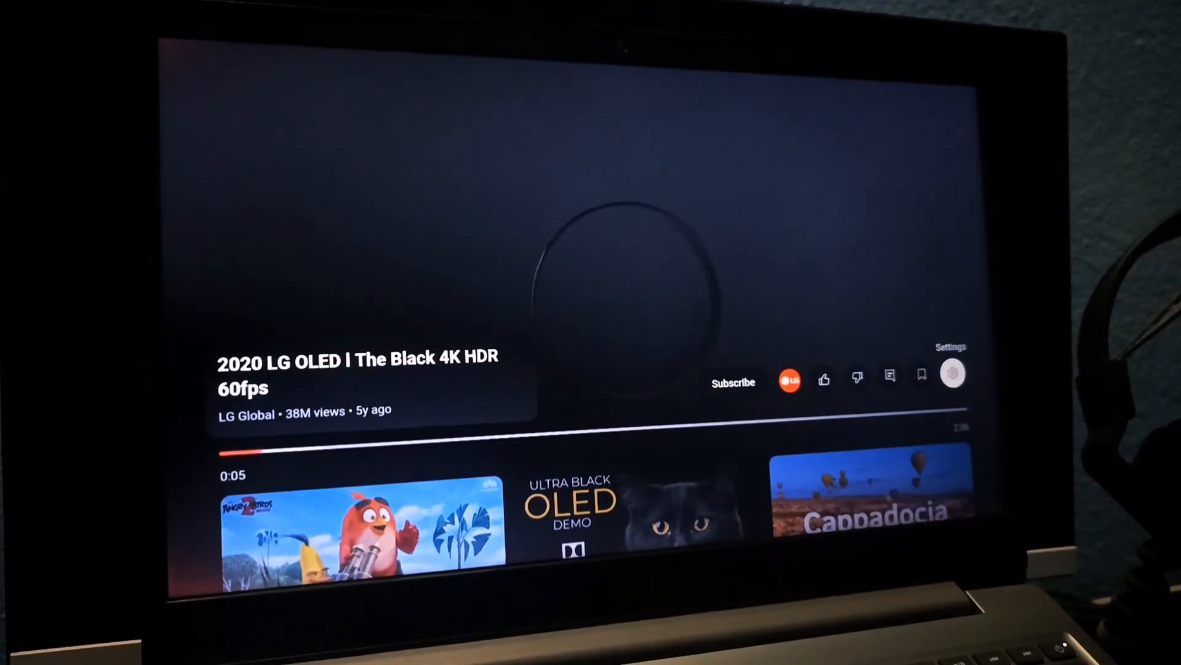
left_click(952, 373)
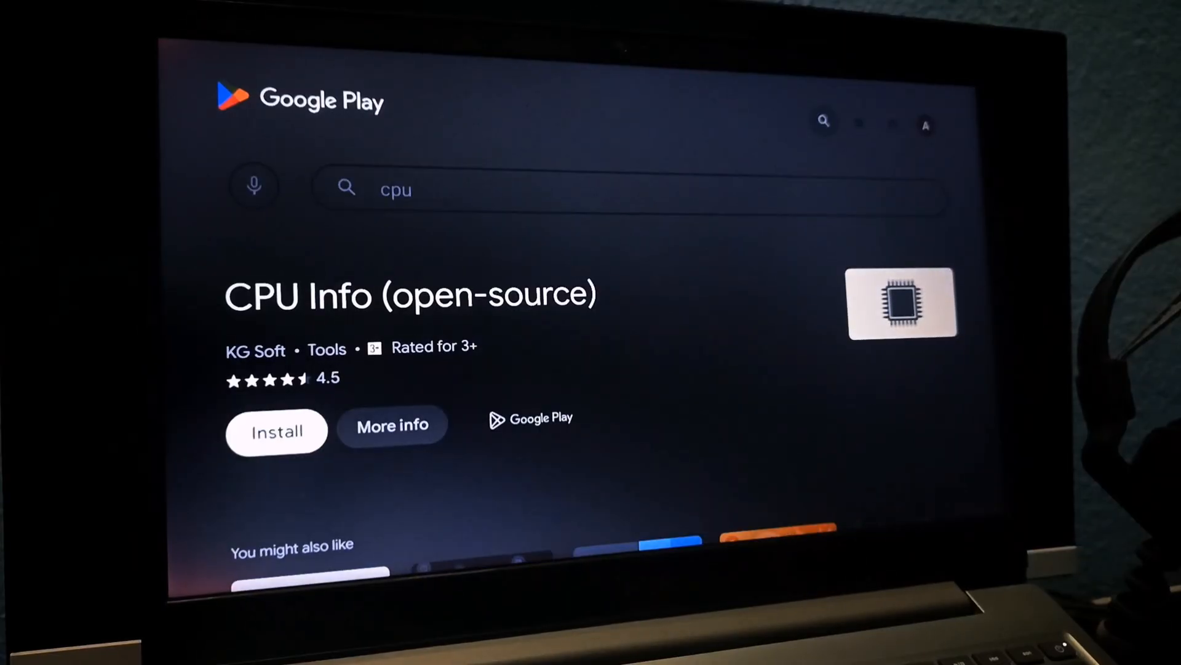
Step: Install and open CPU Info, viewing the Ryzen CPU, Radeon GPU, RAM and storage tabs
left_click(275, 432)
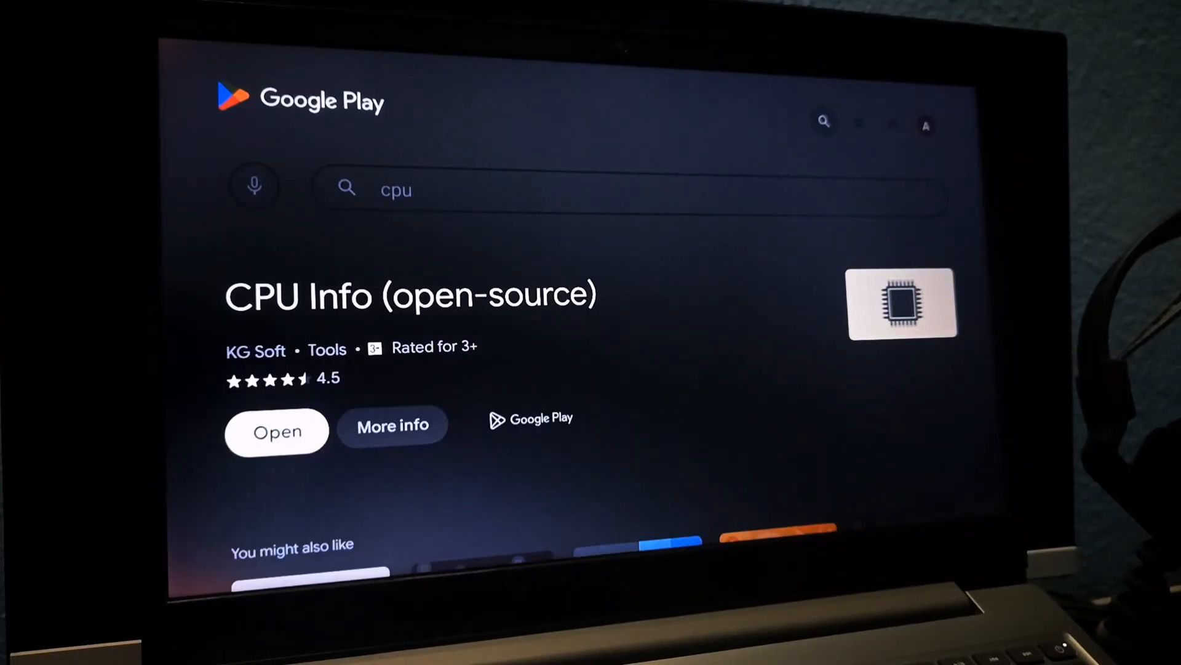
left_click(276, 432)
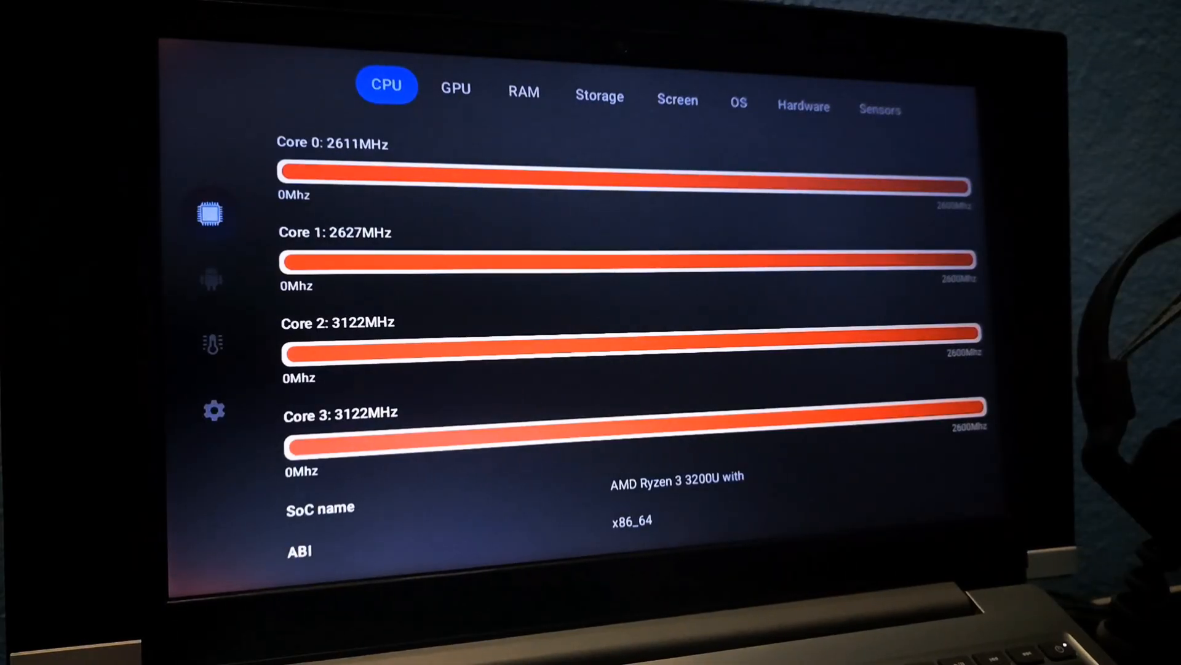
scroll("down", 3)
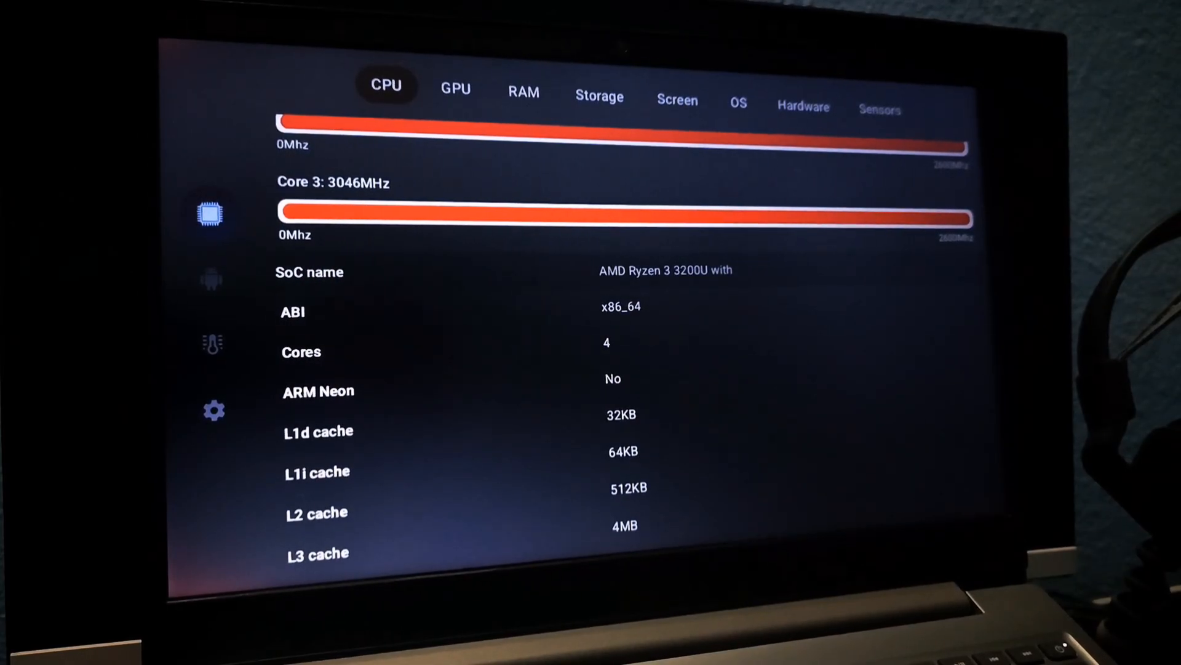
left_click(456, 88)
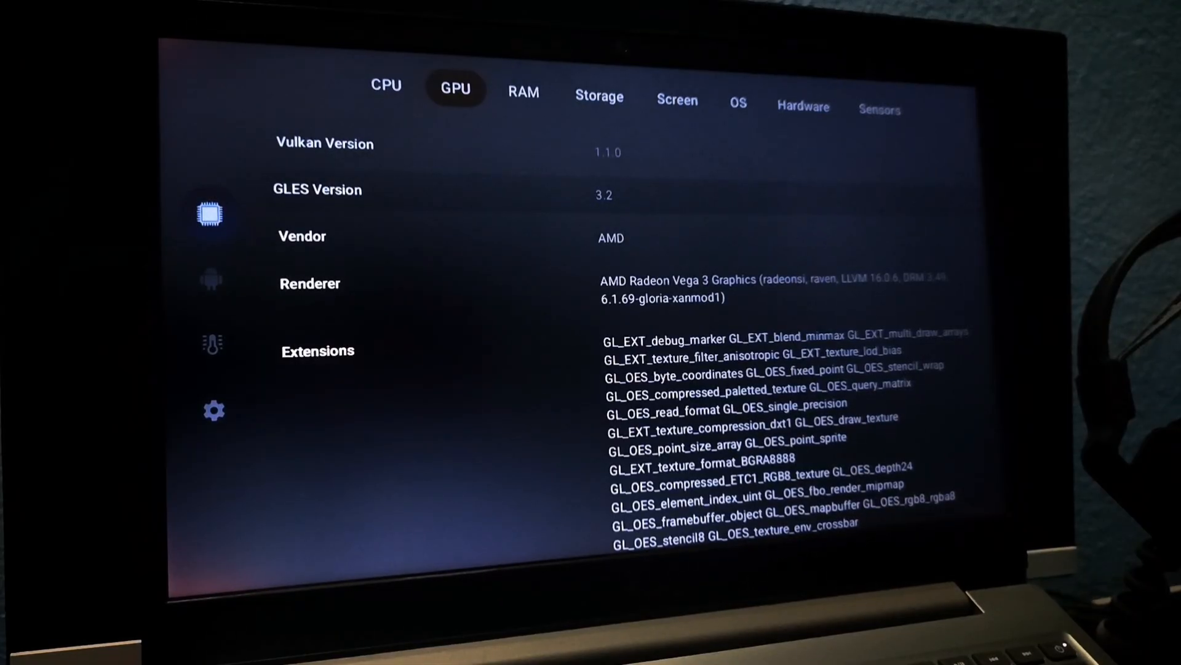
left_click(523, 92)
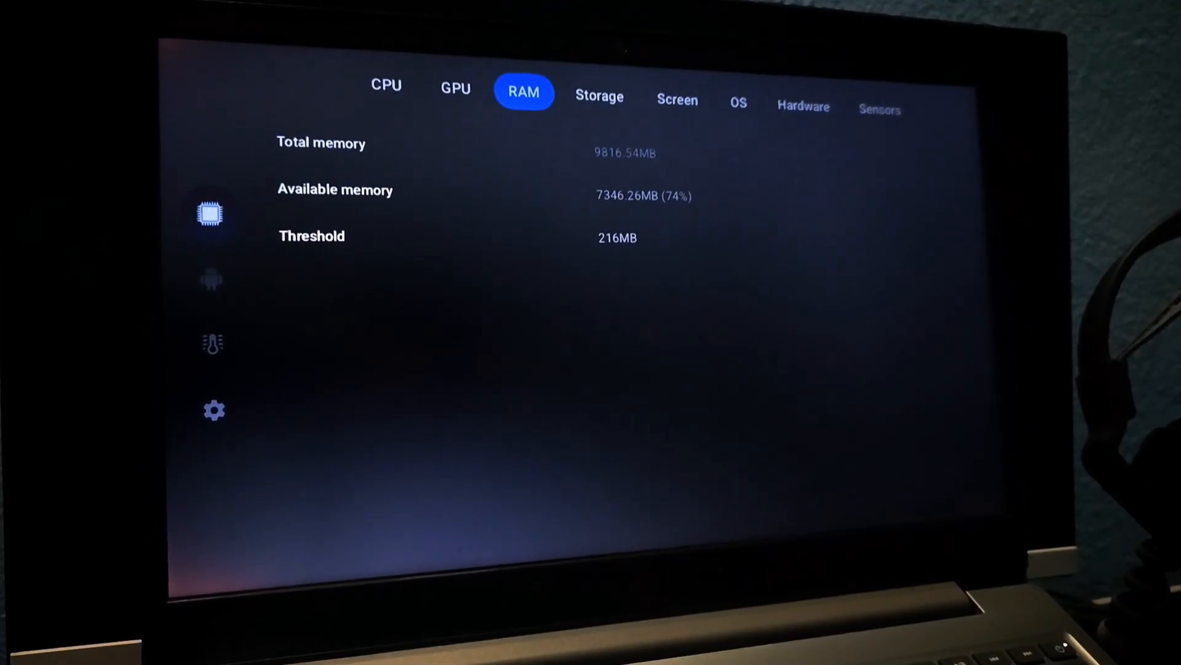
left_click(599, 97)
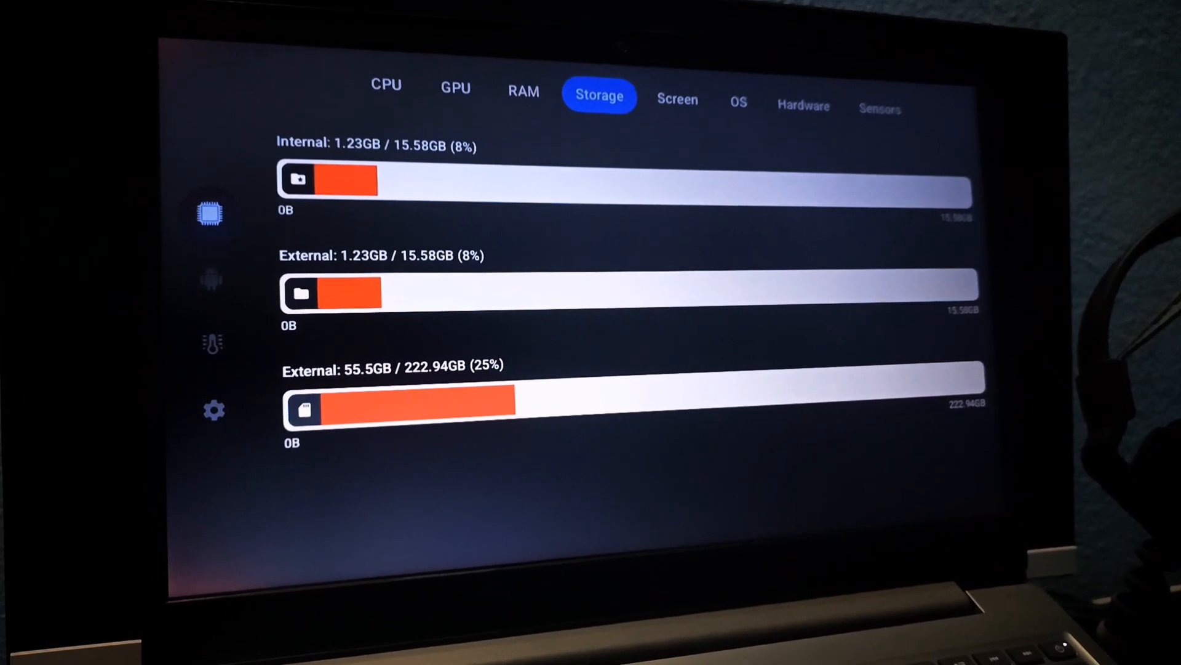
left_click(676, 100)
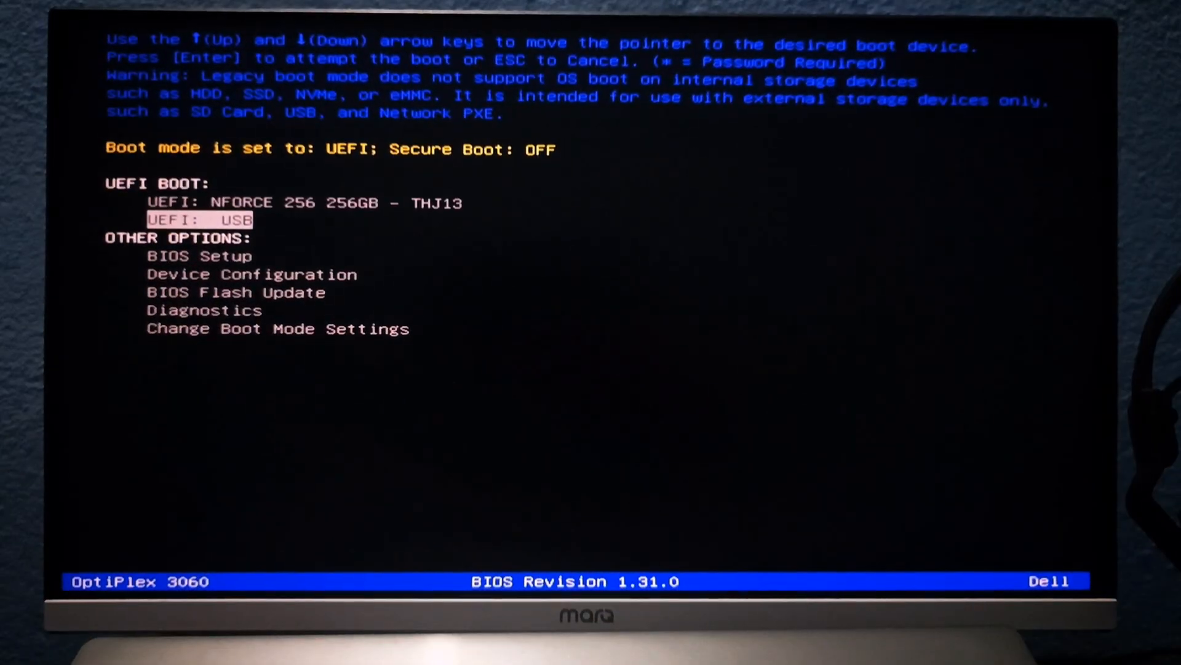
Step: Boot the OptiPlex from USB, check i3-8100T, UHD 630 and screen in CPU Info, search YouTube
key("Return")
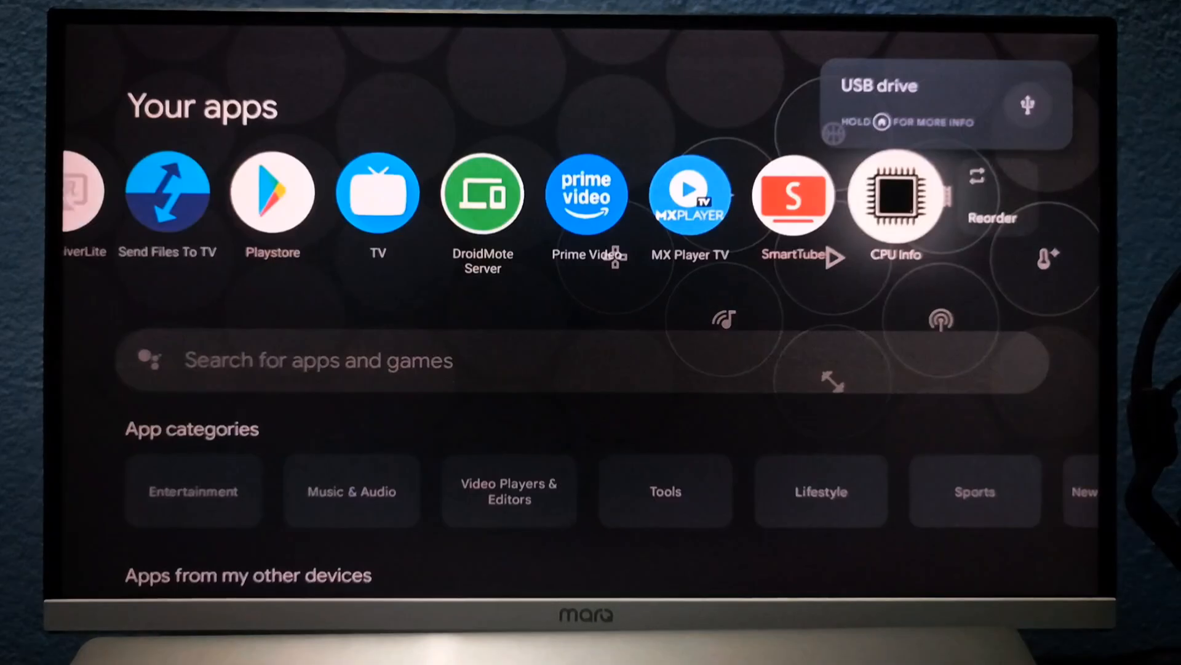
left_click(896, 194)
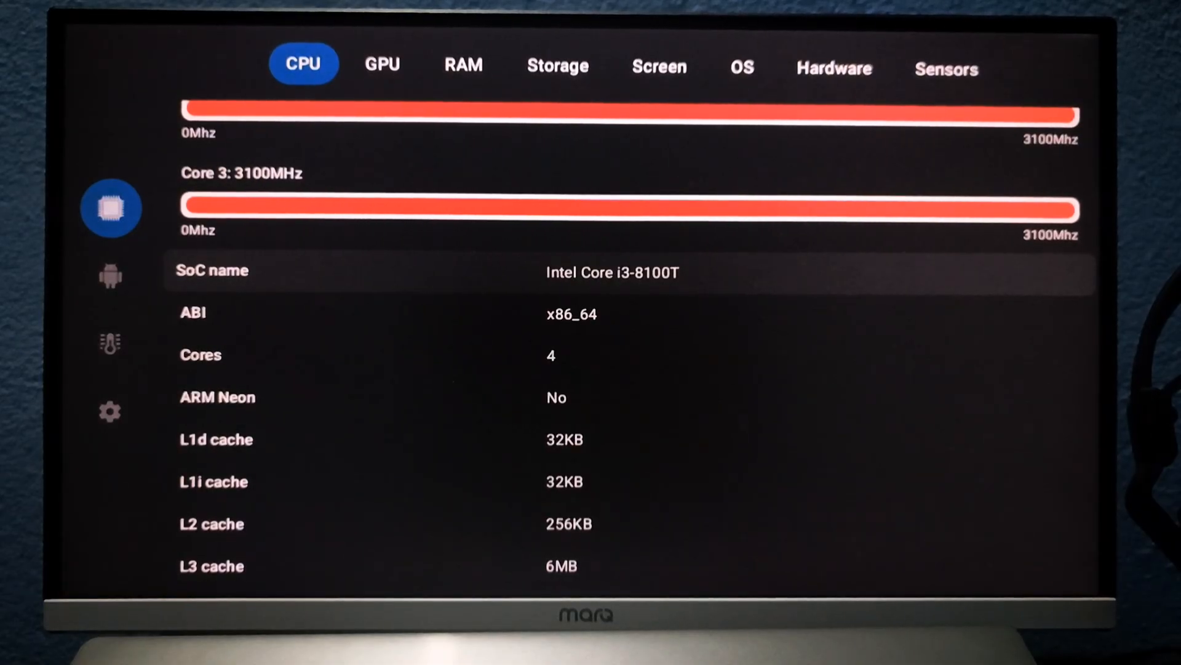
left_click(382, 64)
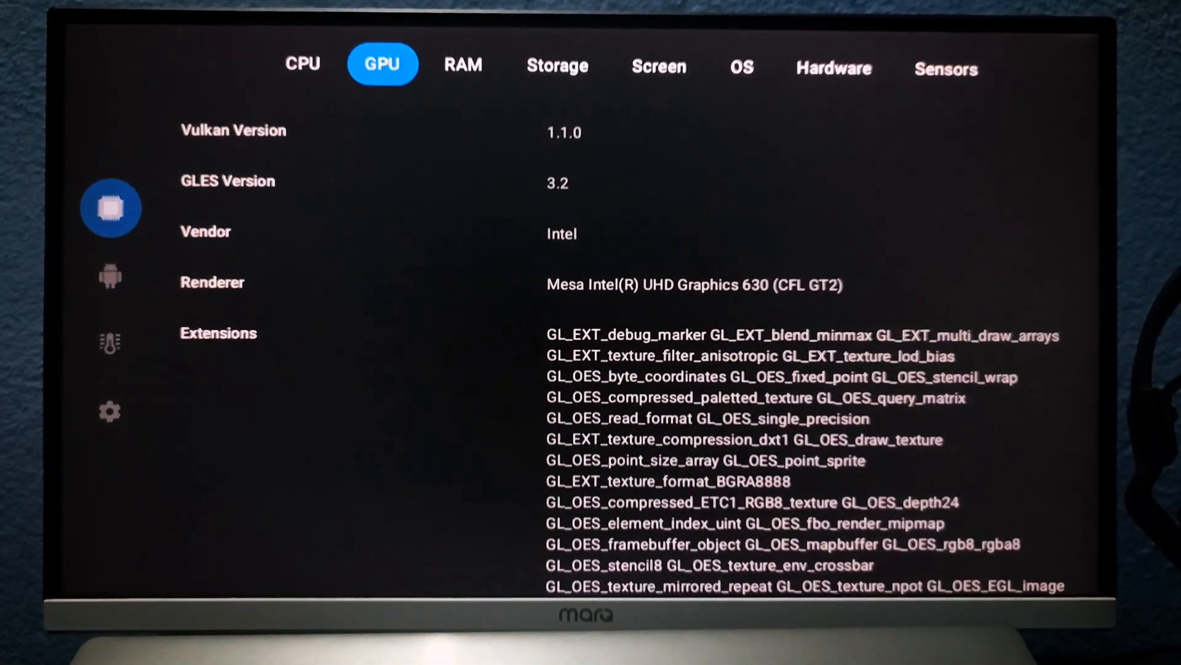
left_click(658, 67)
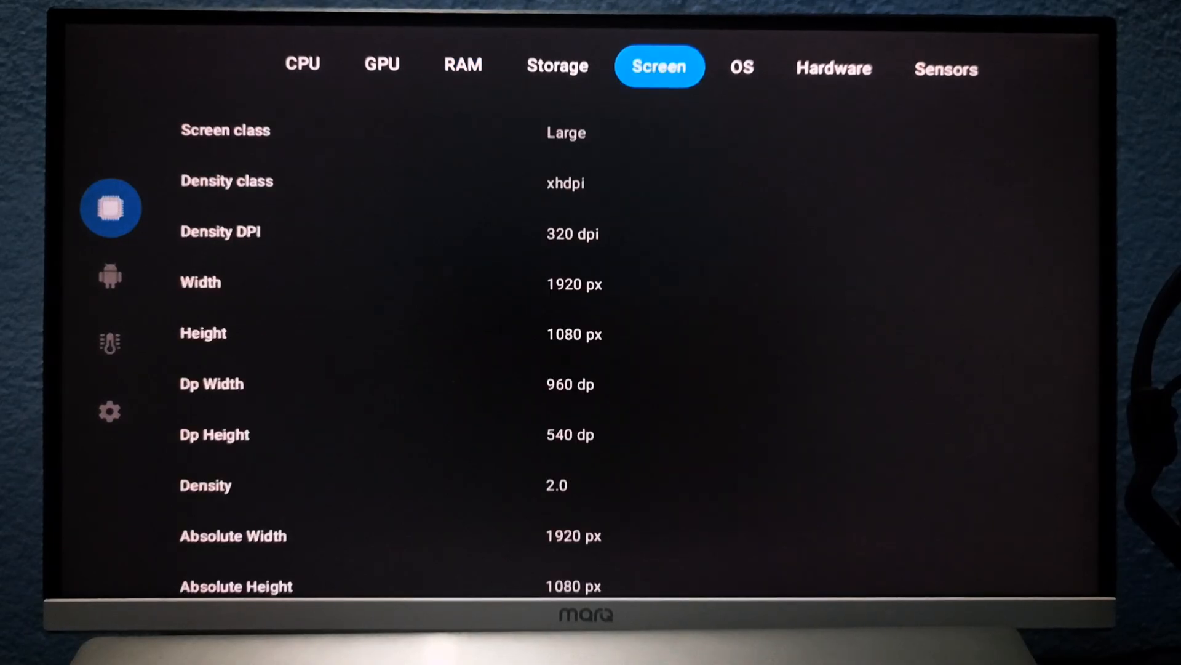
scroll("down", 3)
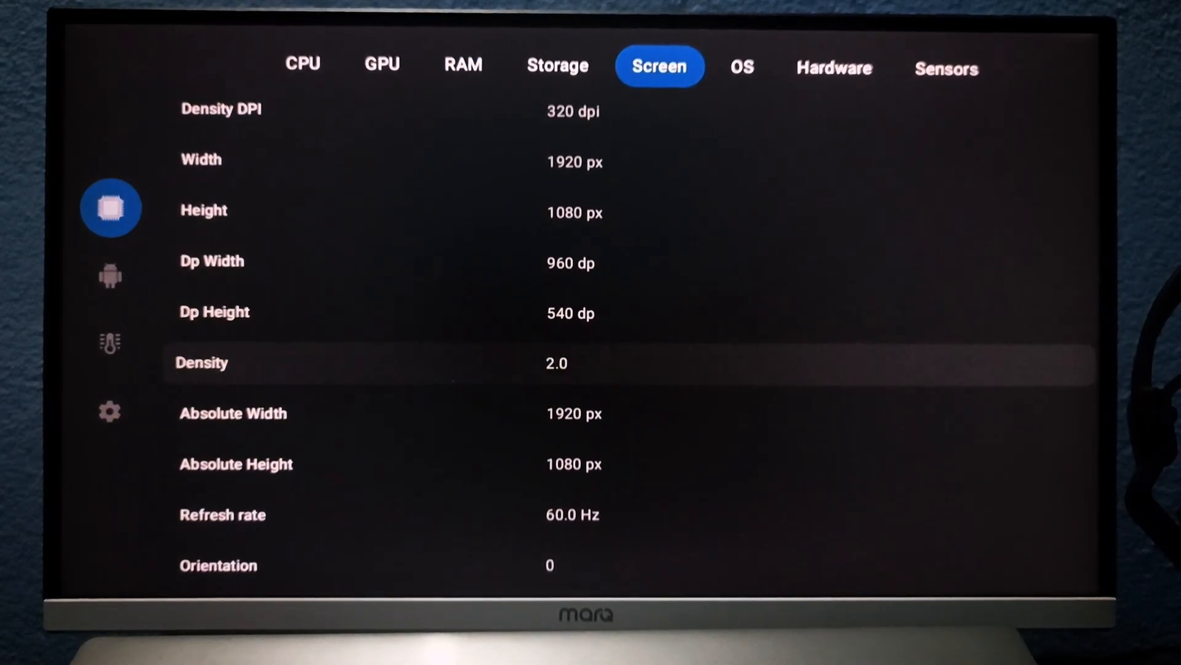
scroll("up", 3)
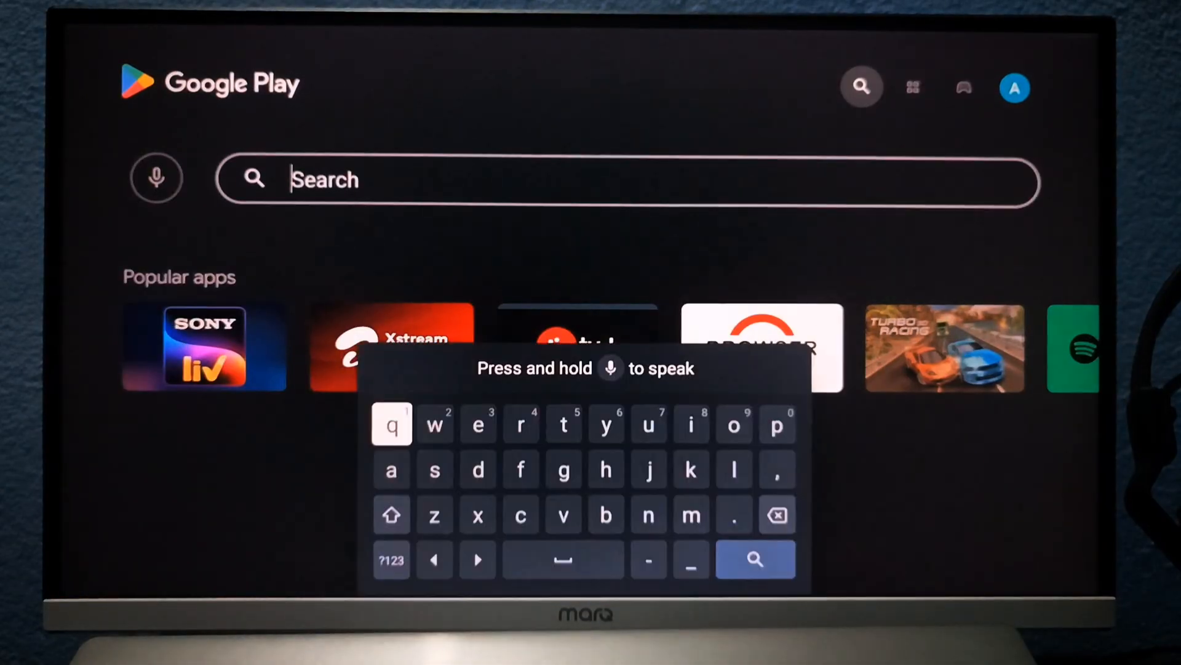
type("y")
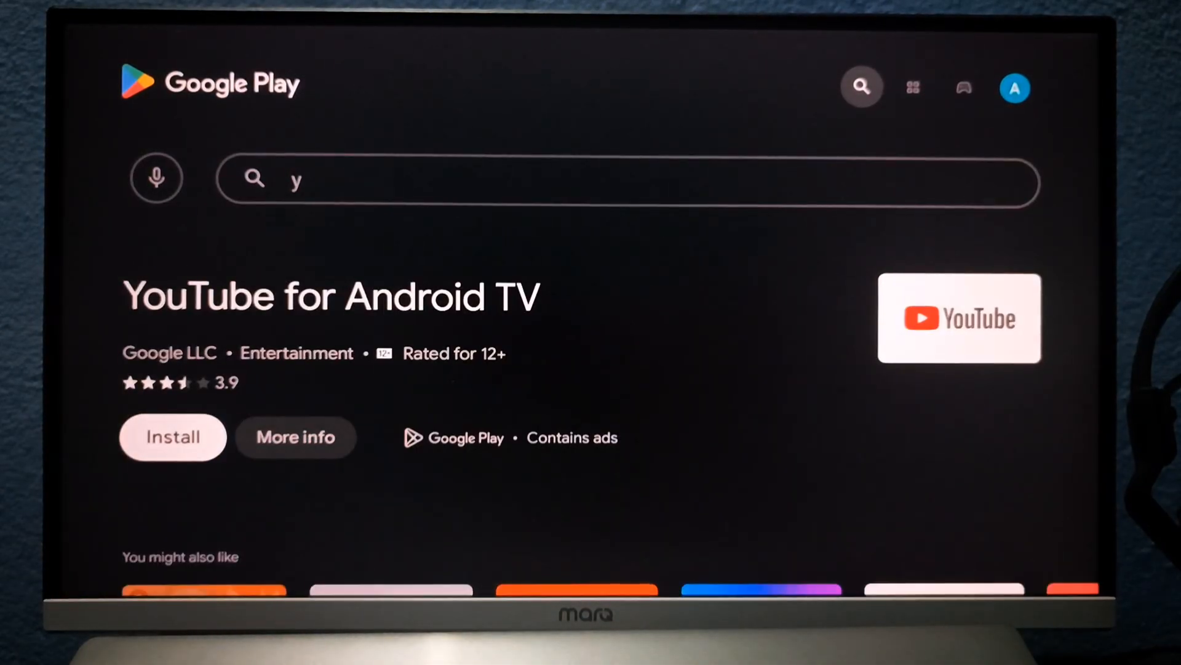